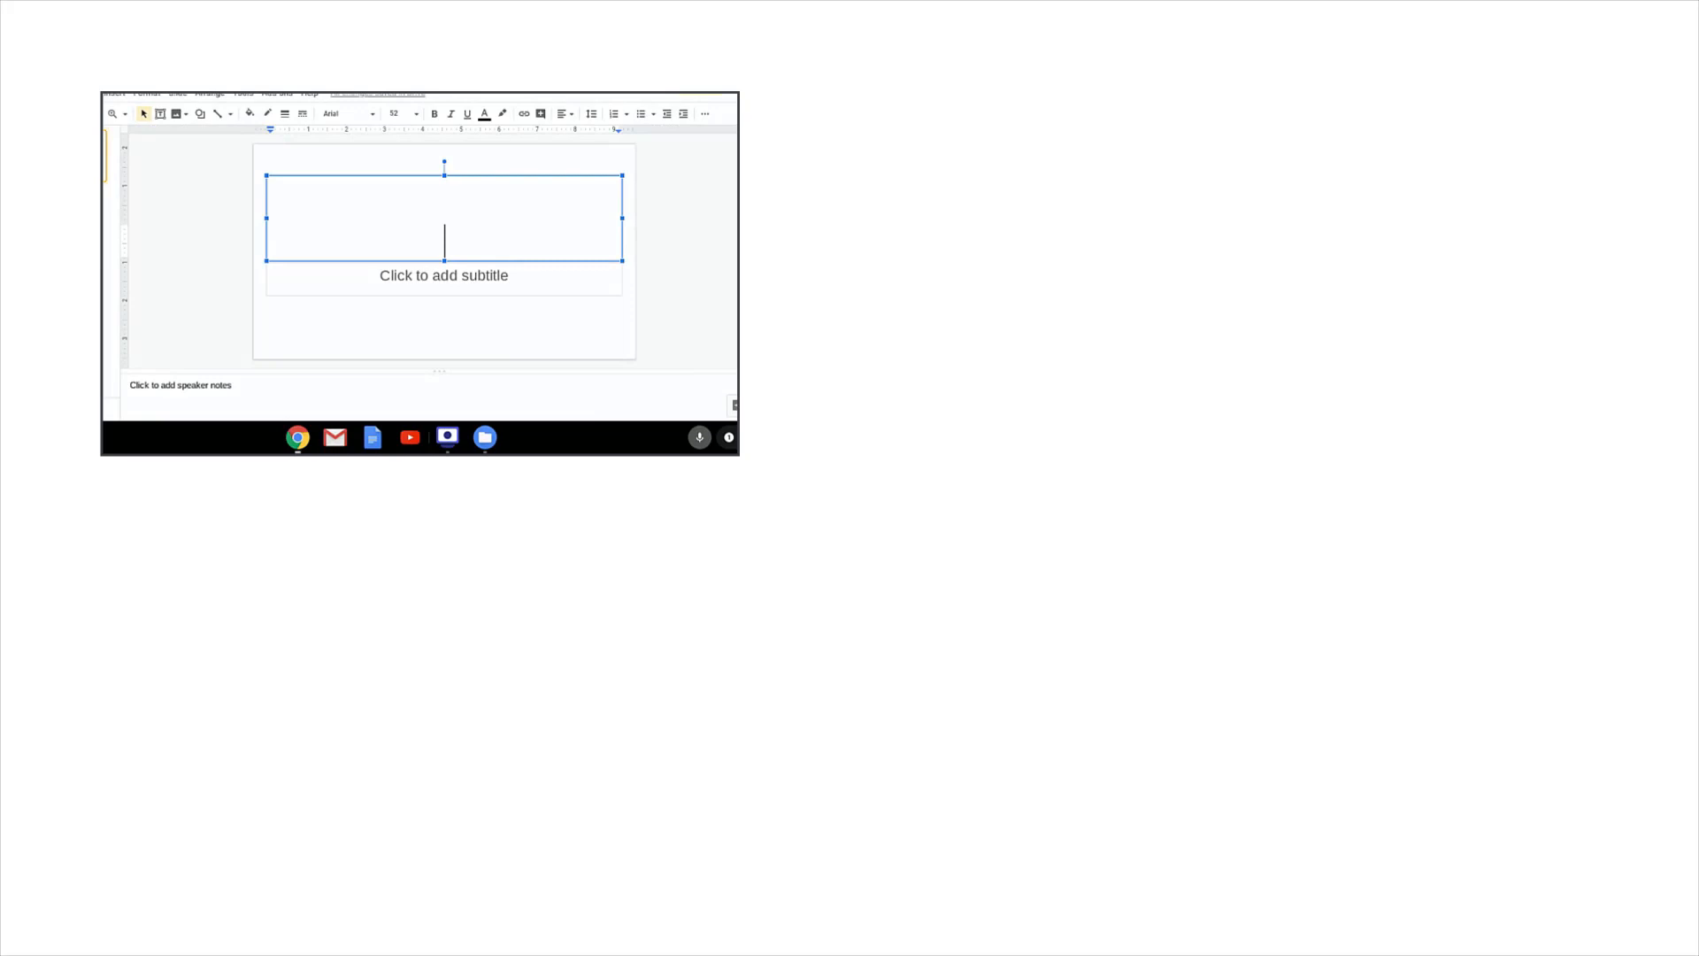
- Enter the text 'using read', 'to express my learning' and 'Basque'
text(using read and write allows me)
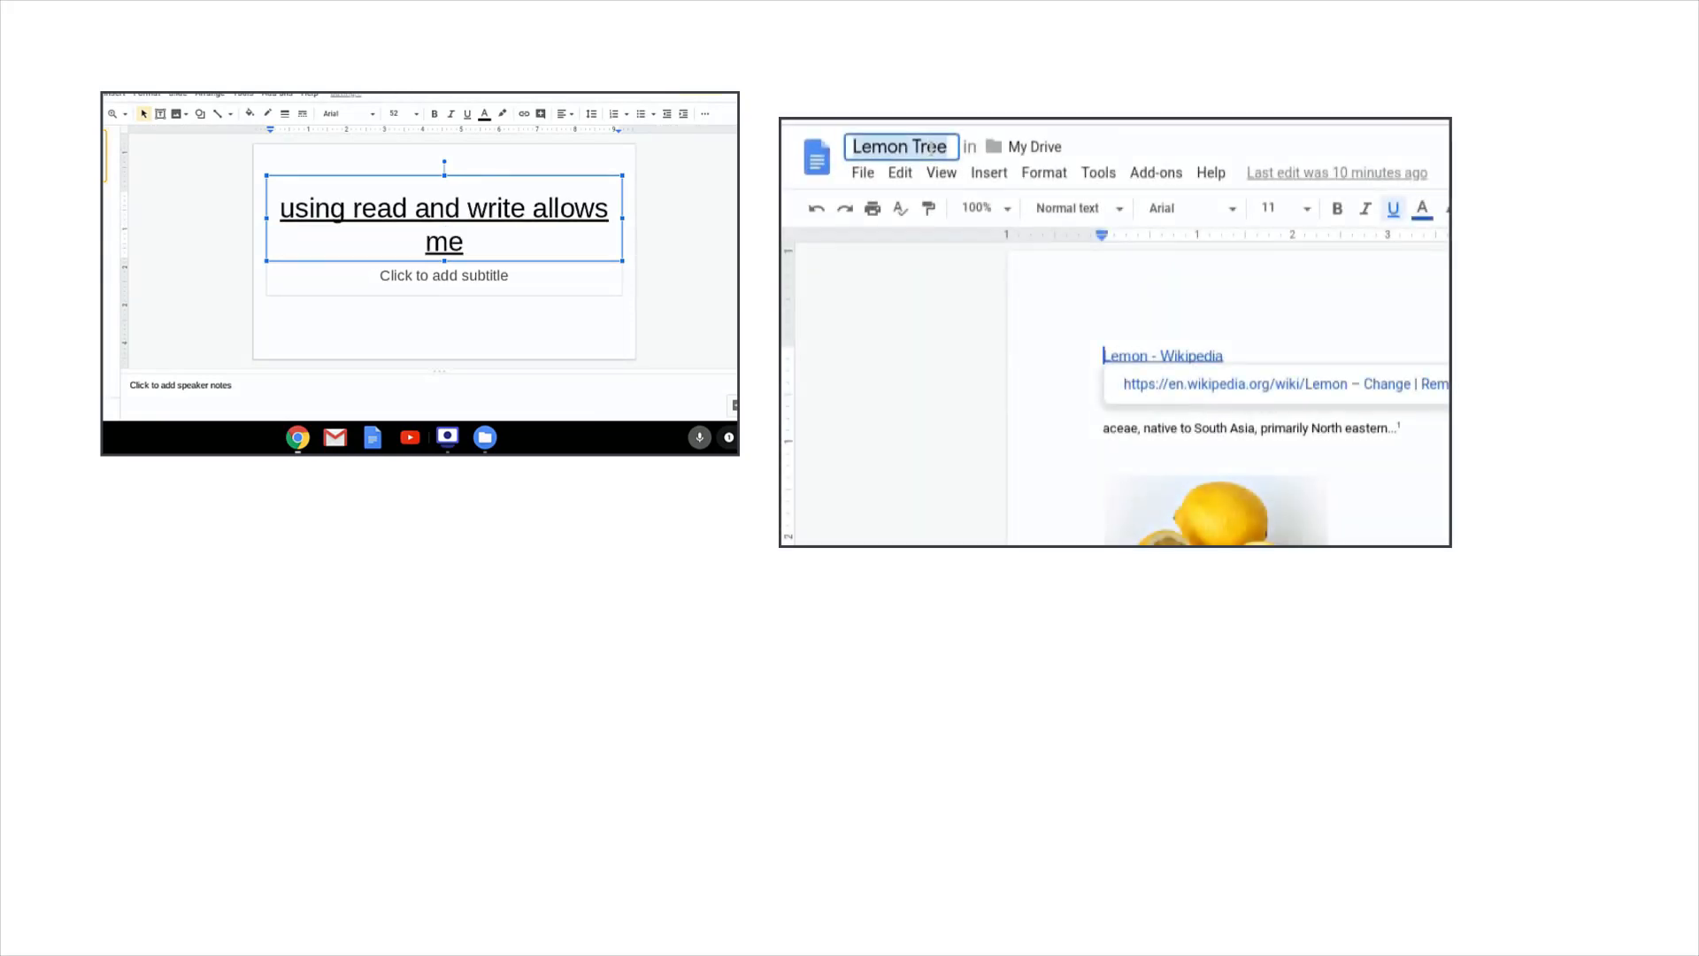
text(to express my learning)
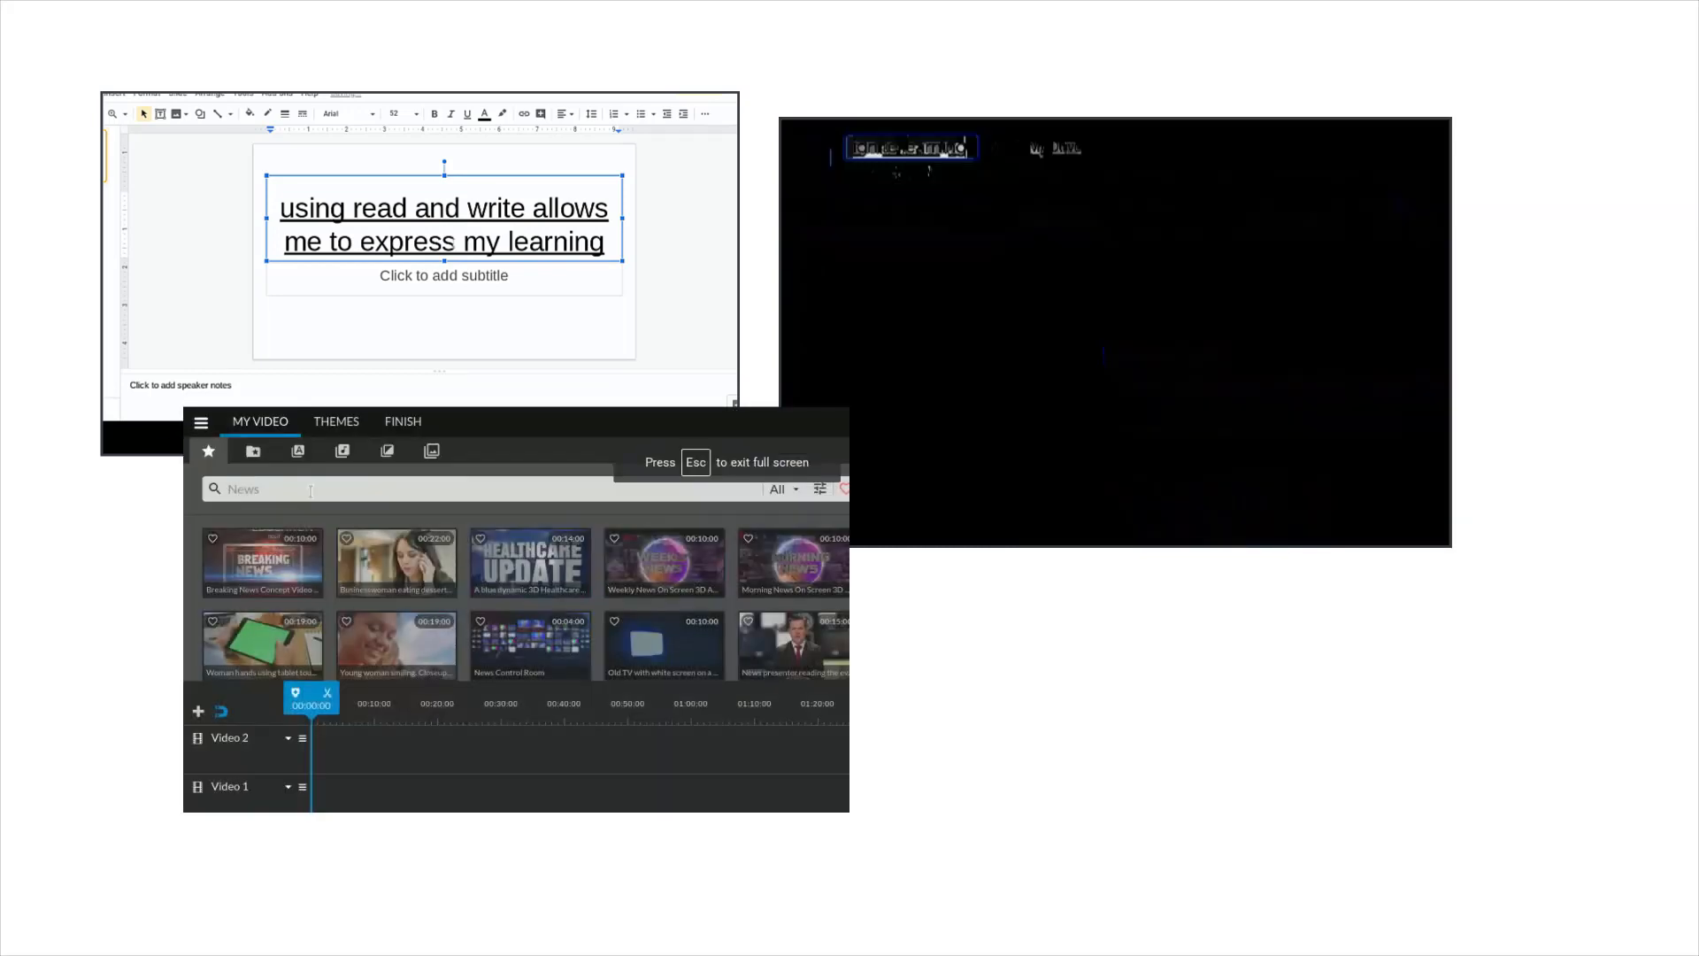
text(Basque)
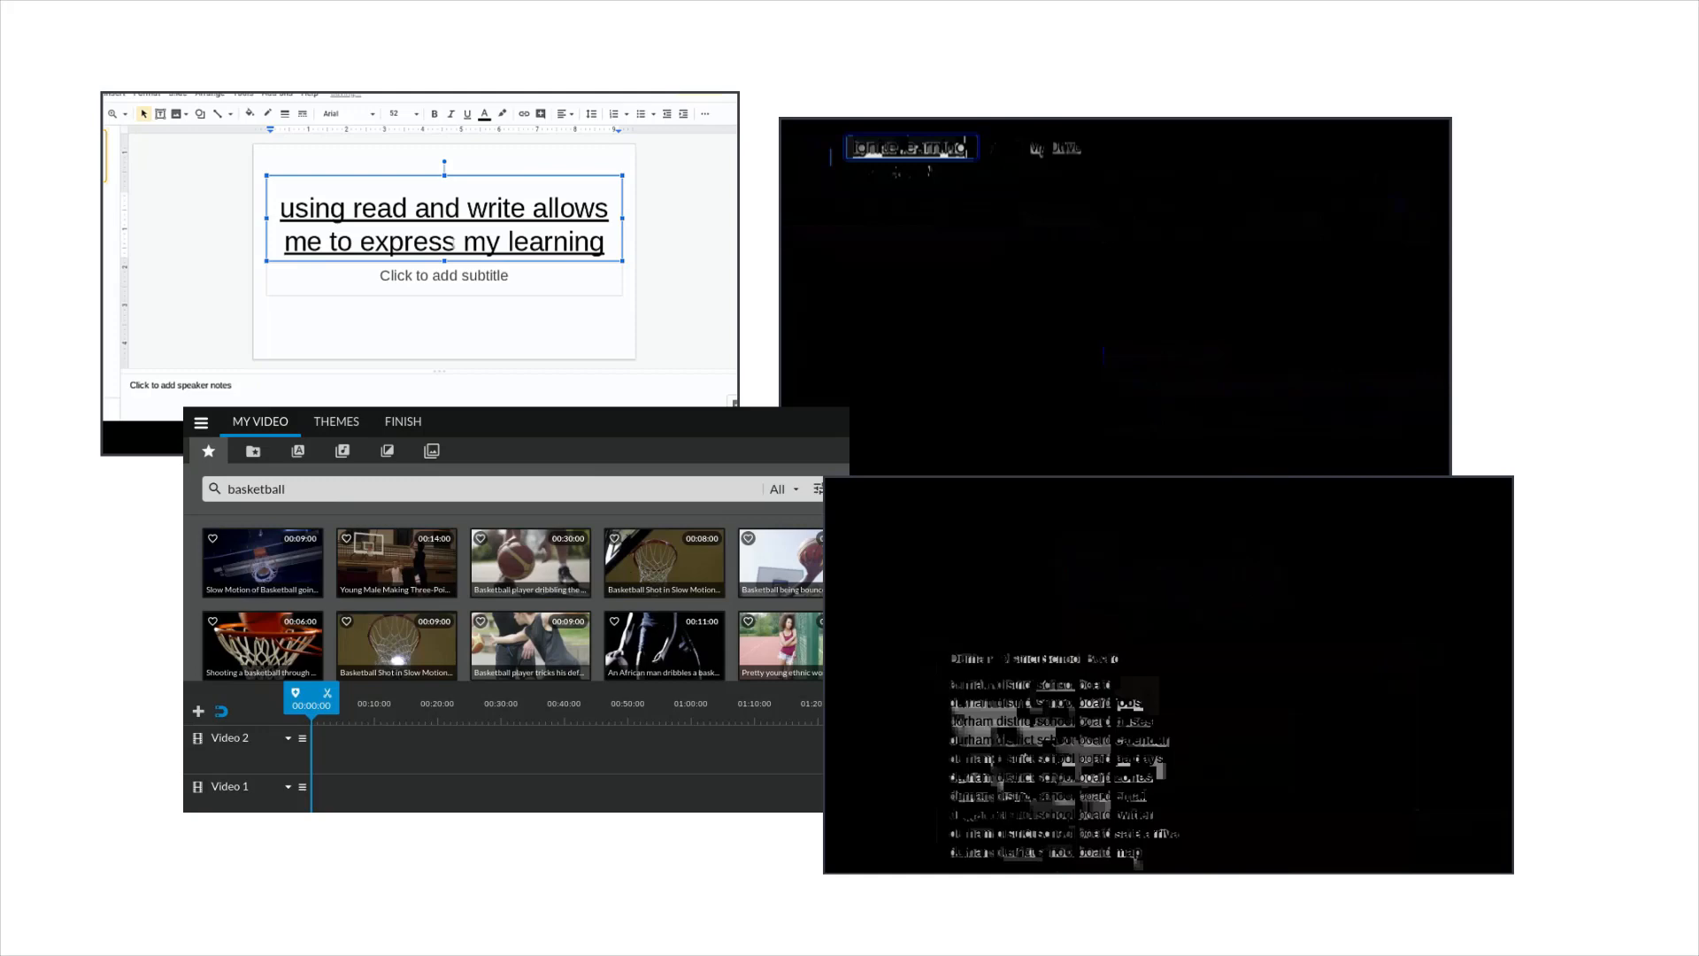
- Launch Chrome OS Settings through the shelf's quick settings panel
click(1499, 856)
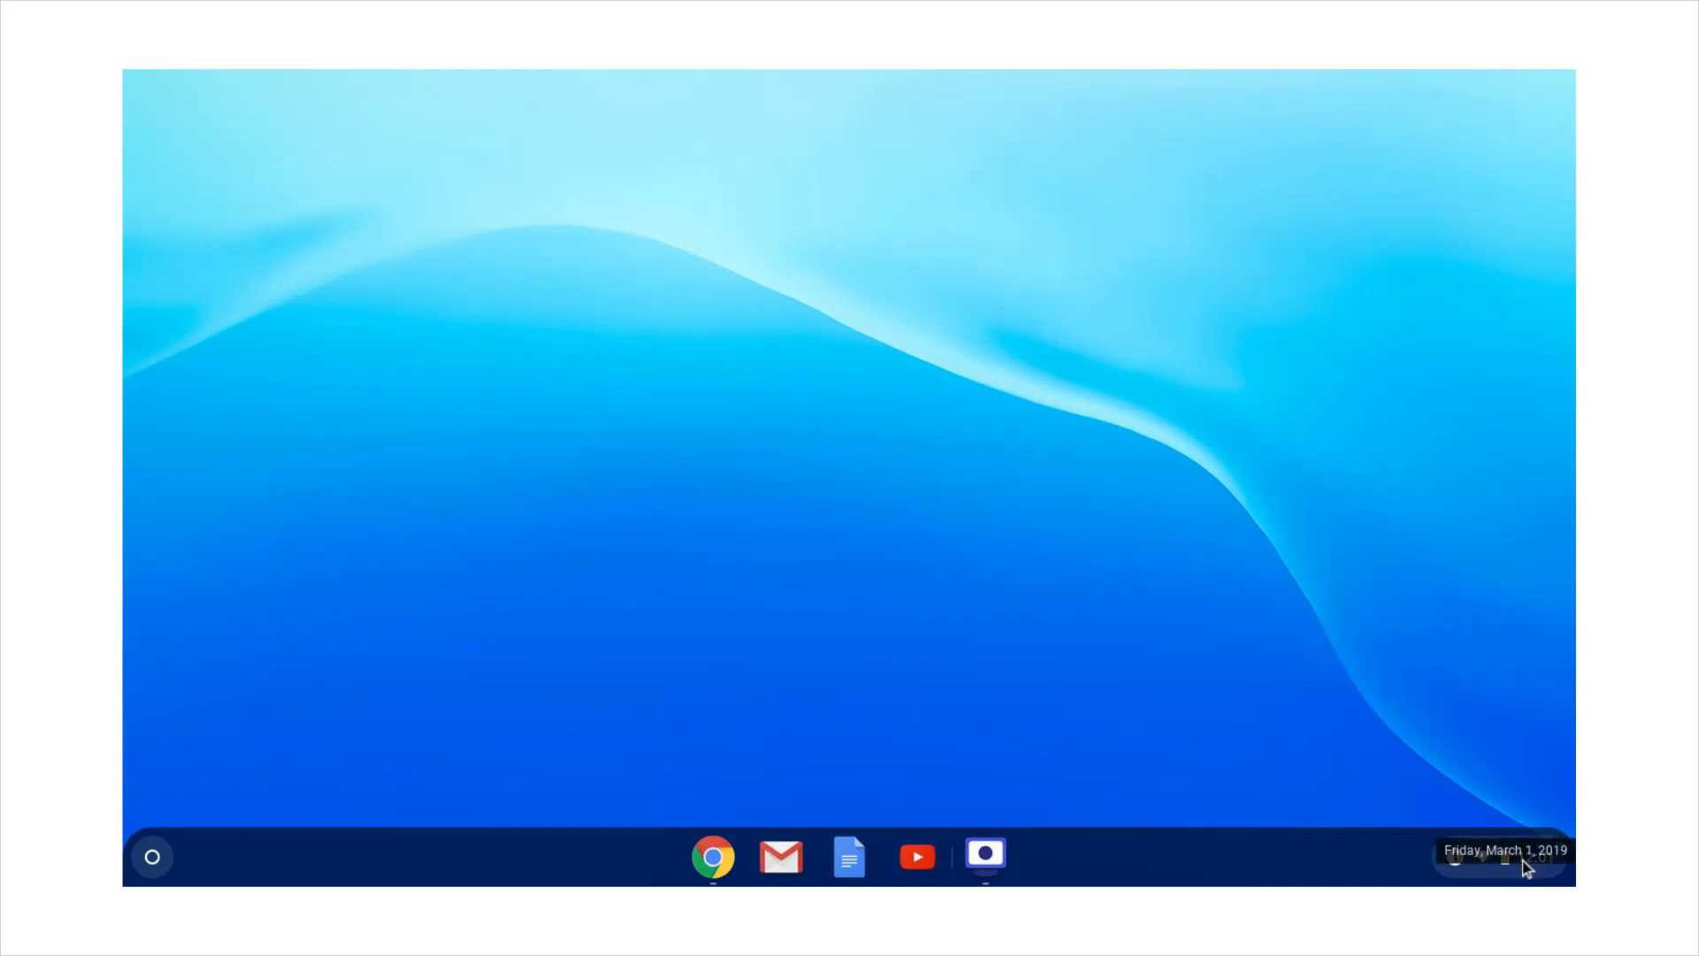
click(1504, 856)
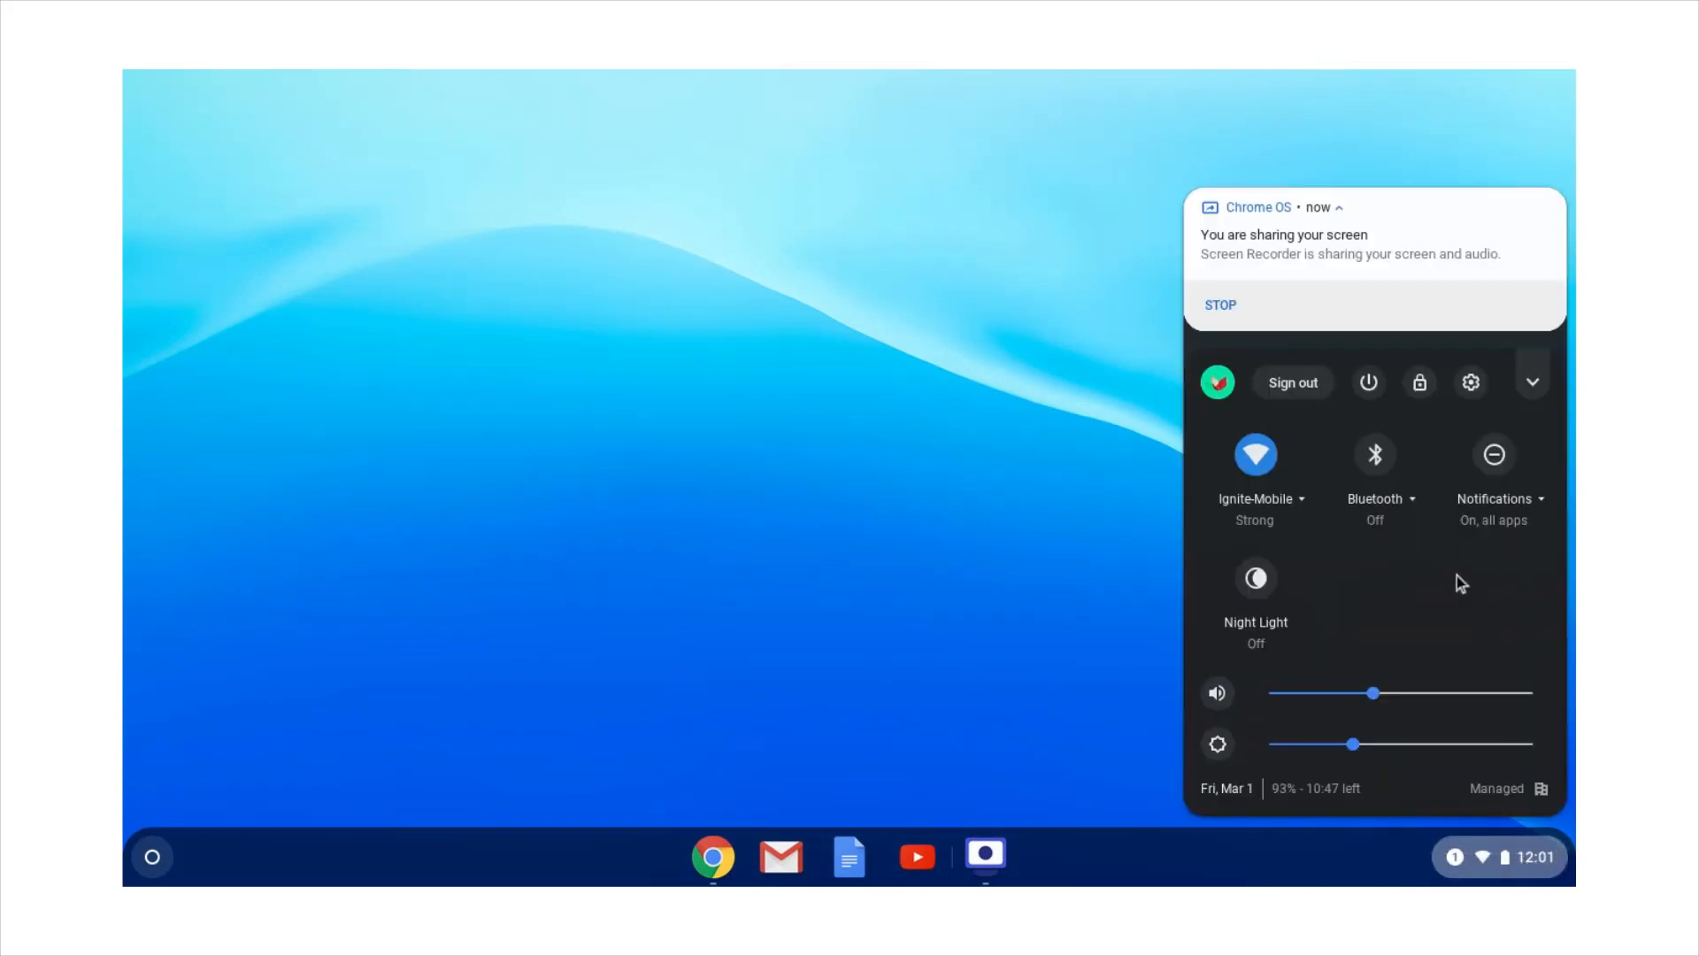
mouse_move(1471, 382)
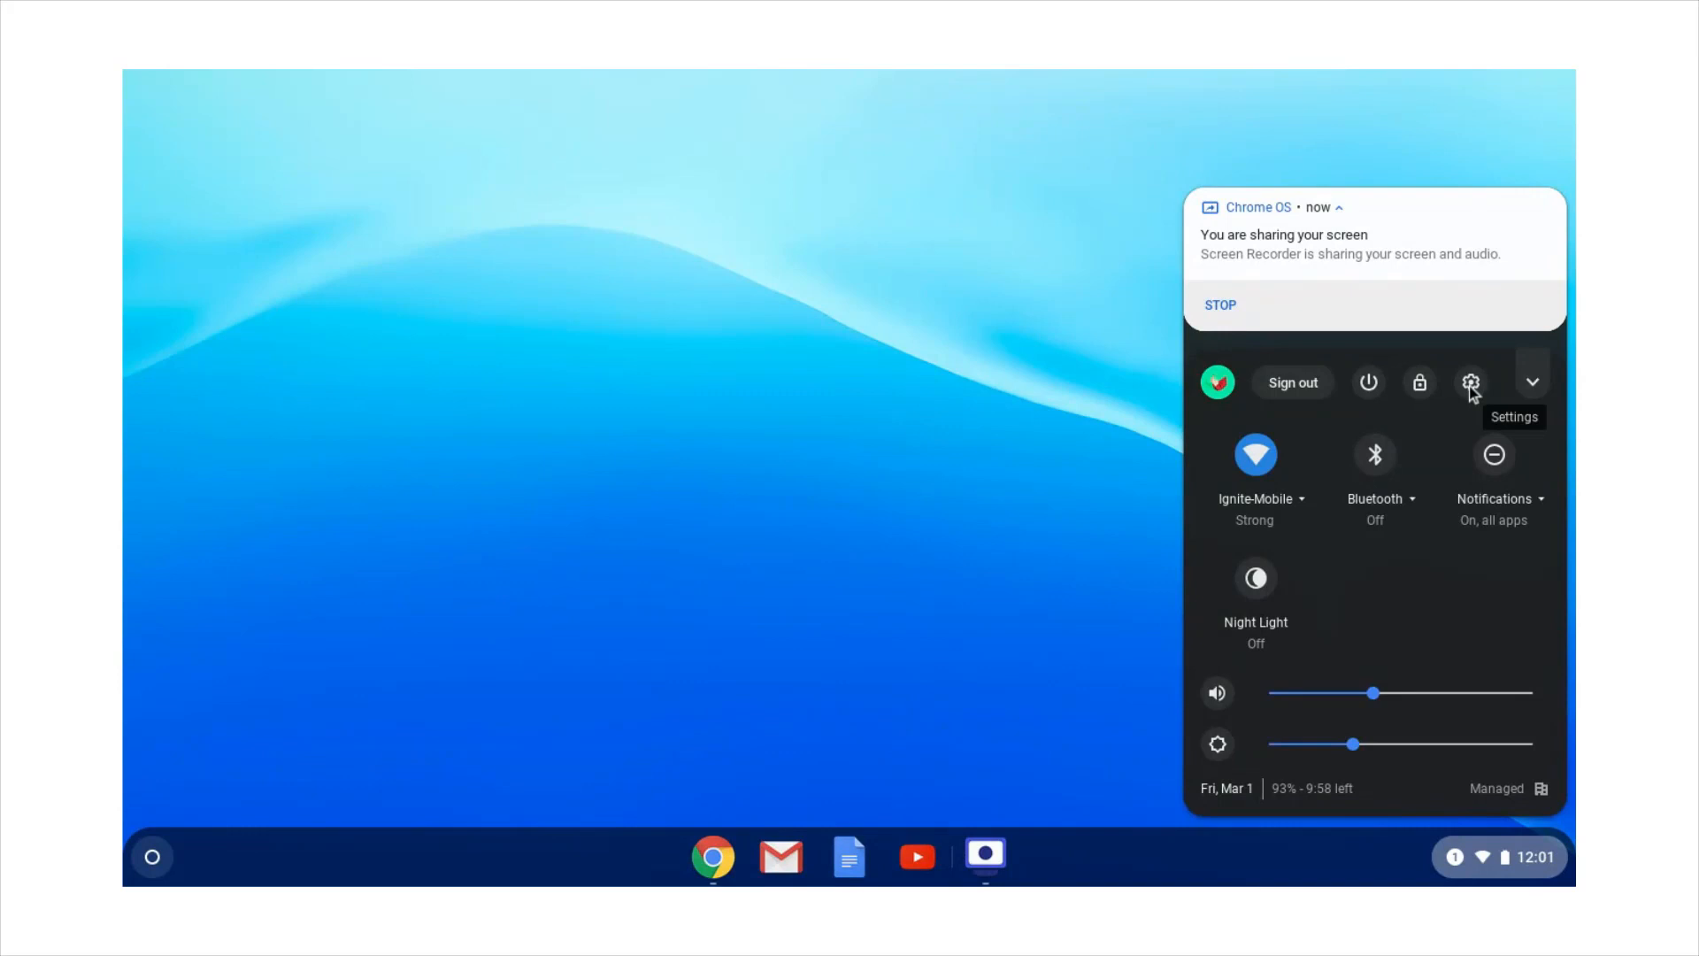
click(1471, 381)
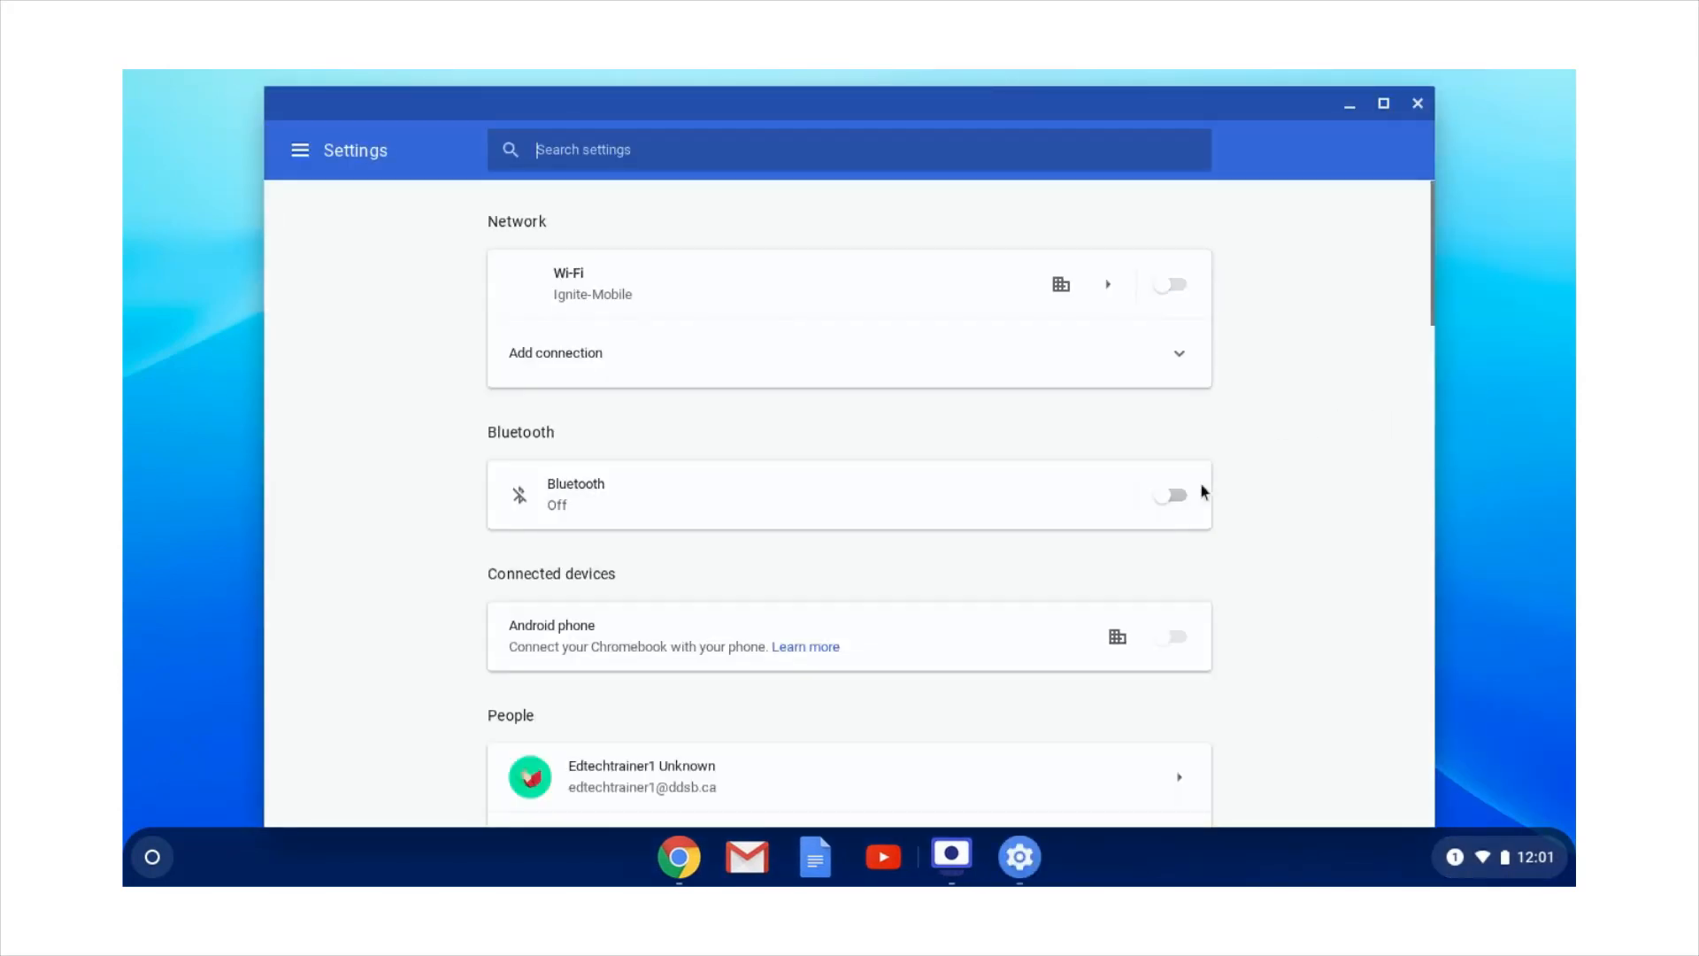
- Search Settings for 'dictation' and switch on Enable dictation (speak to type)
click(1169, 284)
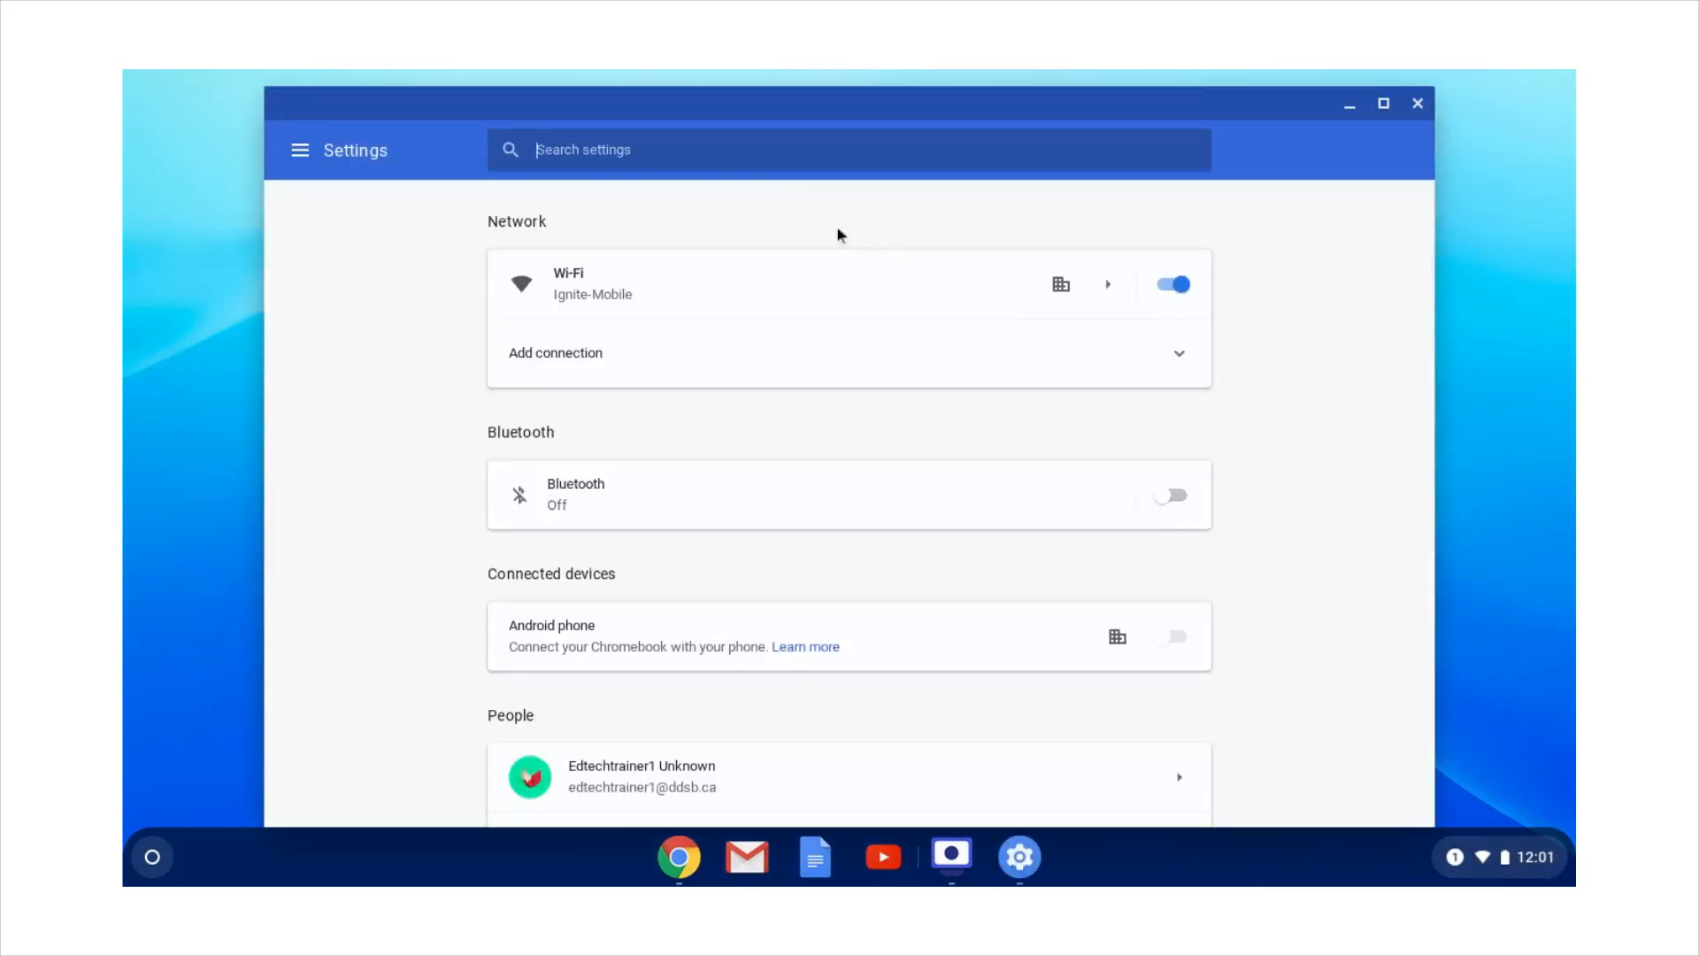
text(dictation)
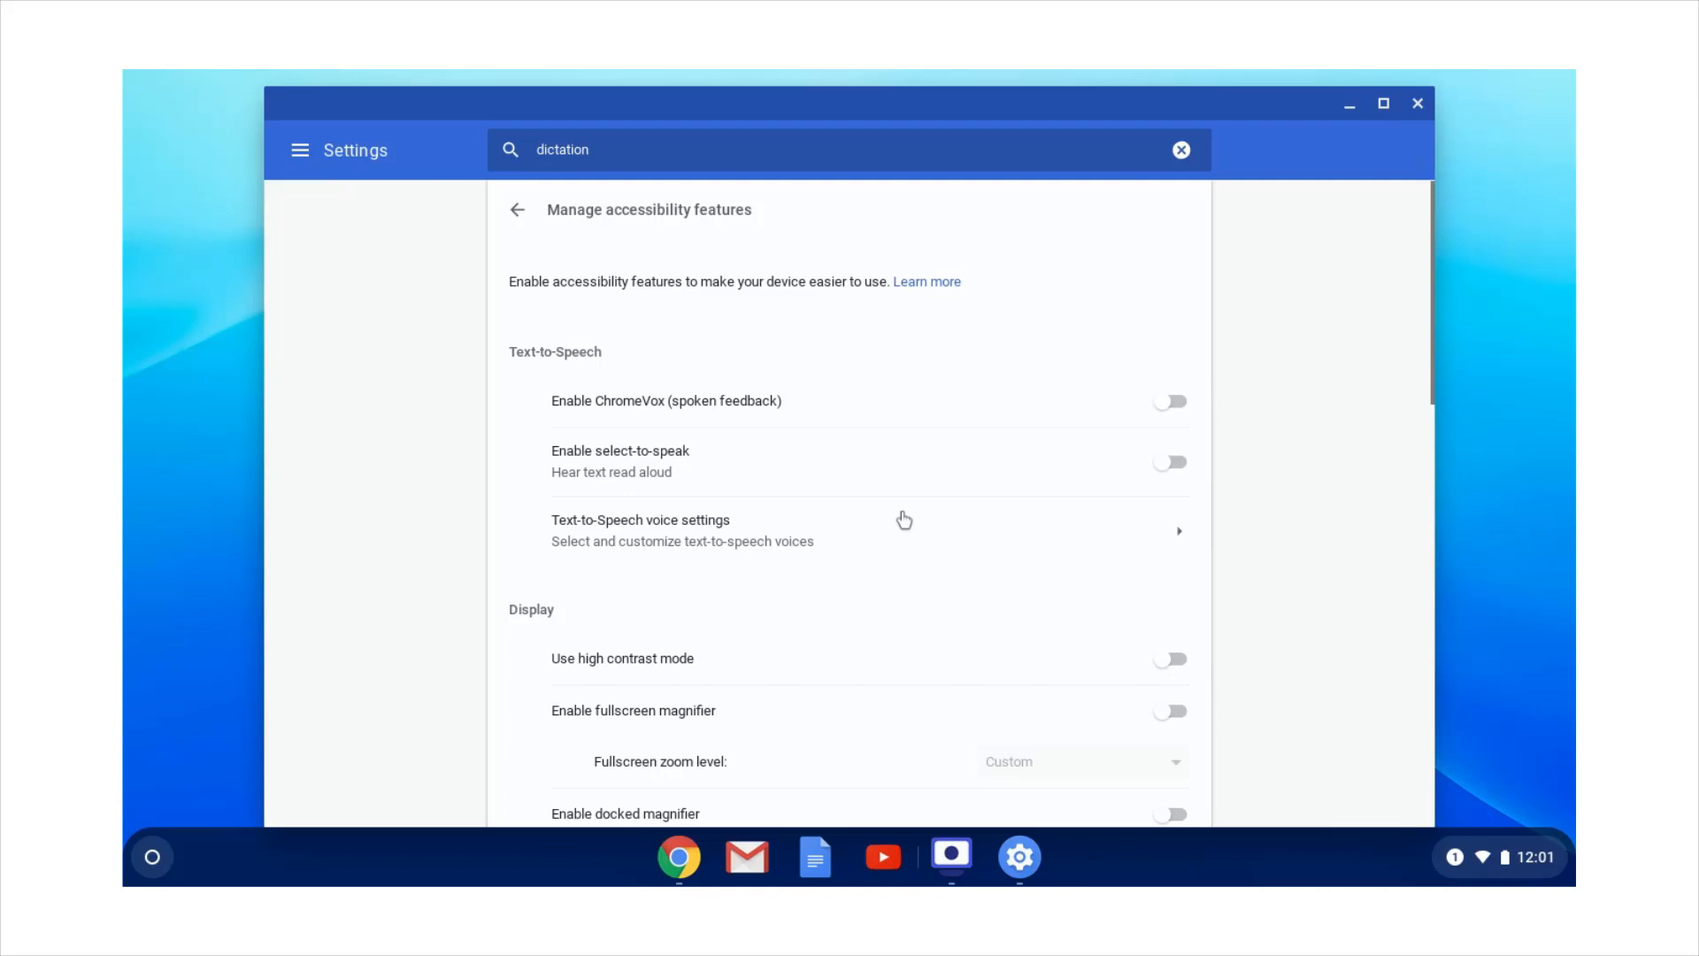
scroll(down, 3)
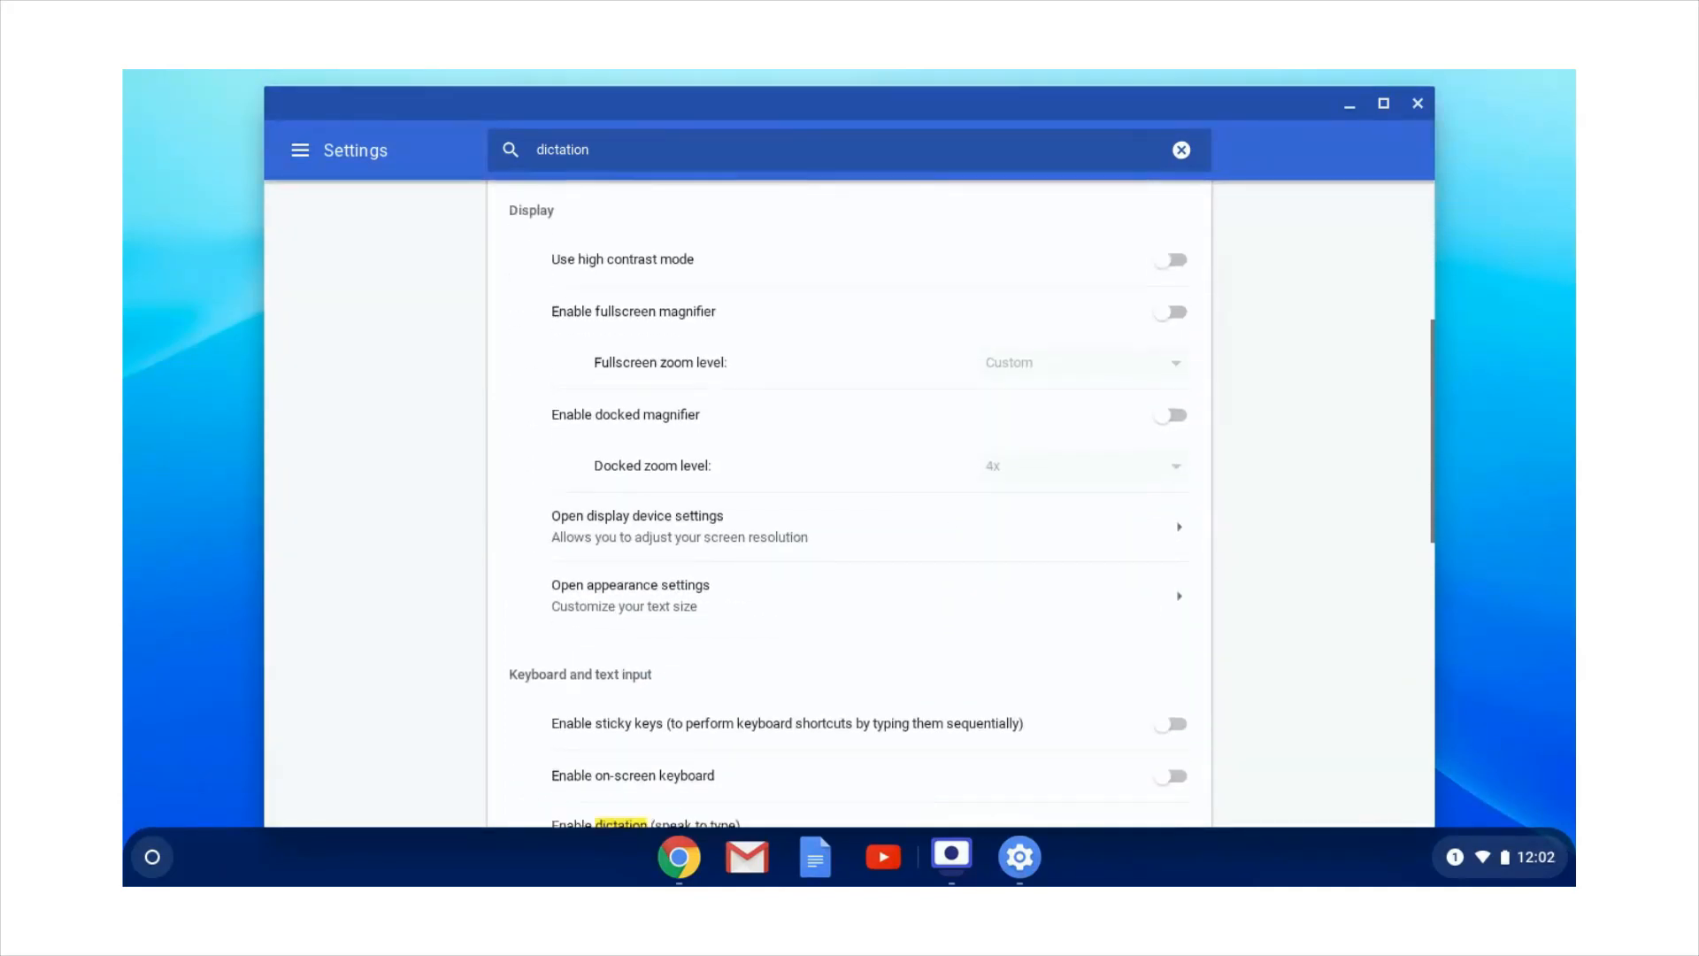
scroll(down, 3)
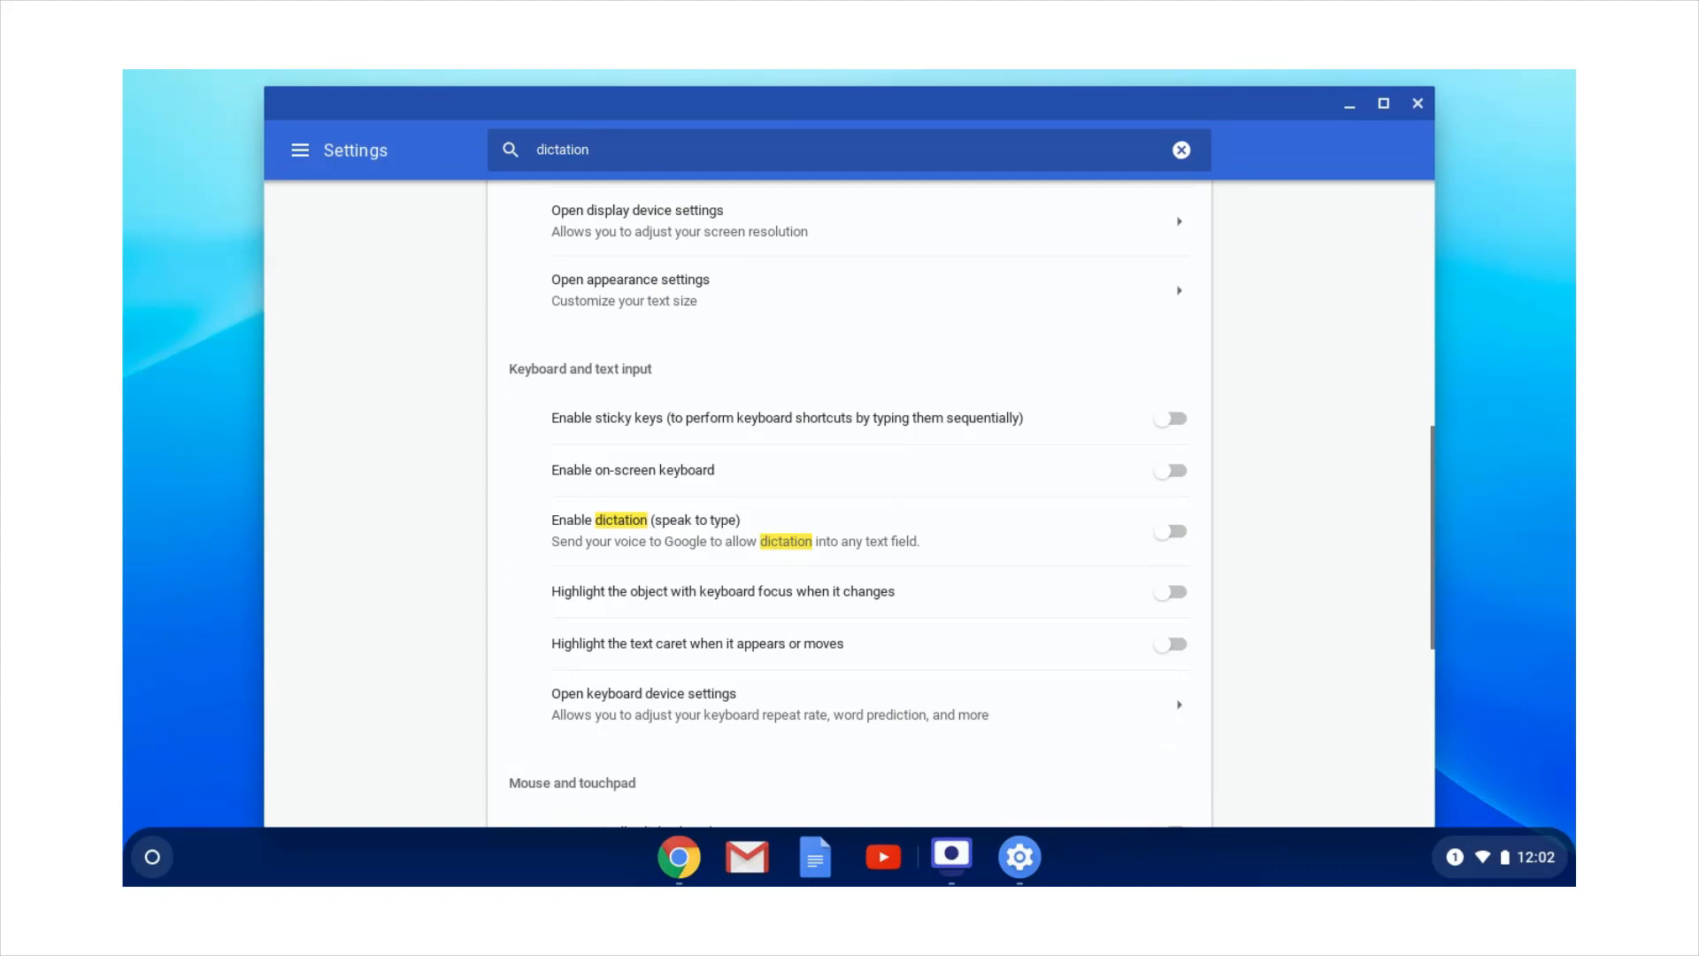
mouse_move(1182, 541)
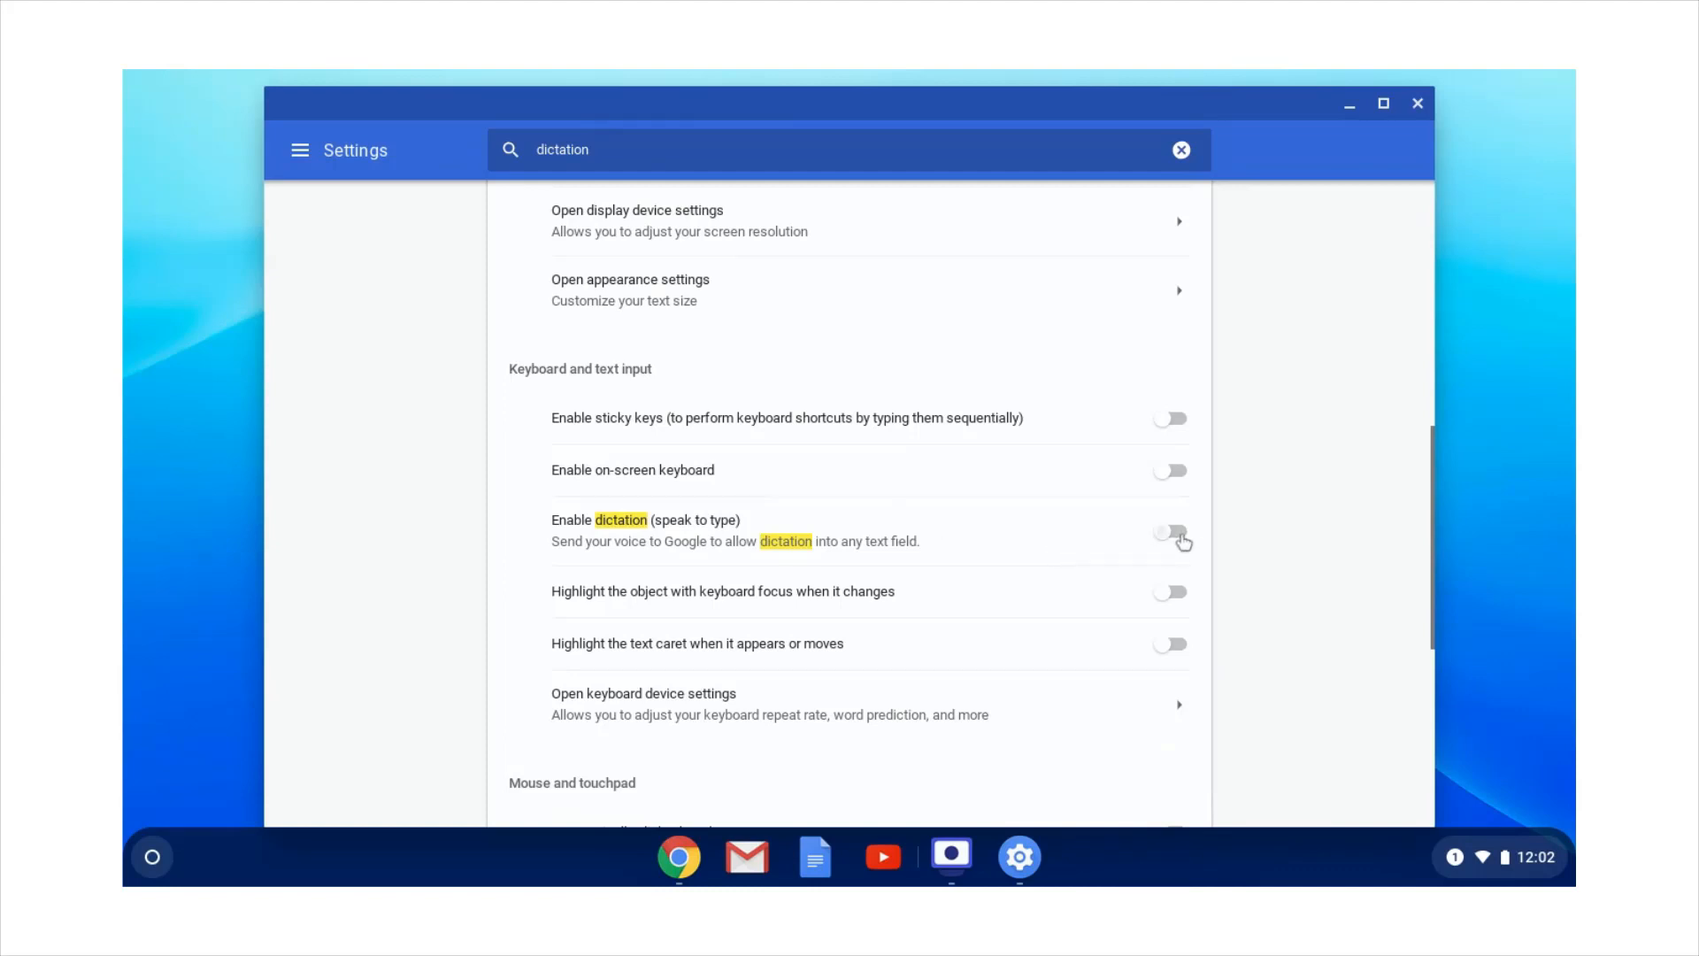
click(1169, 531)
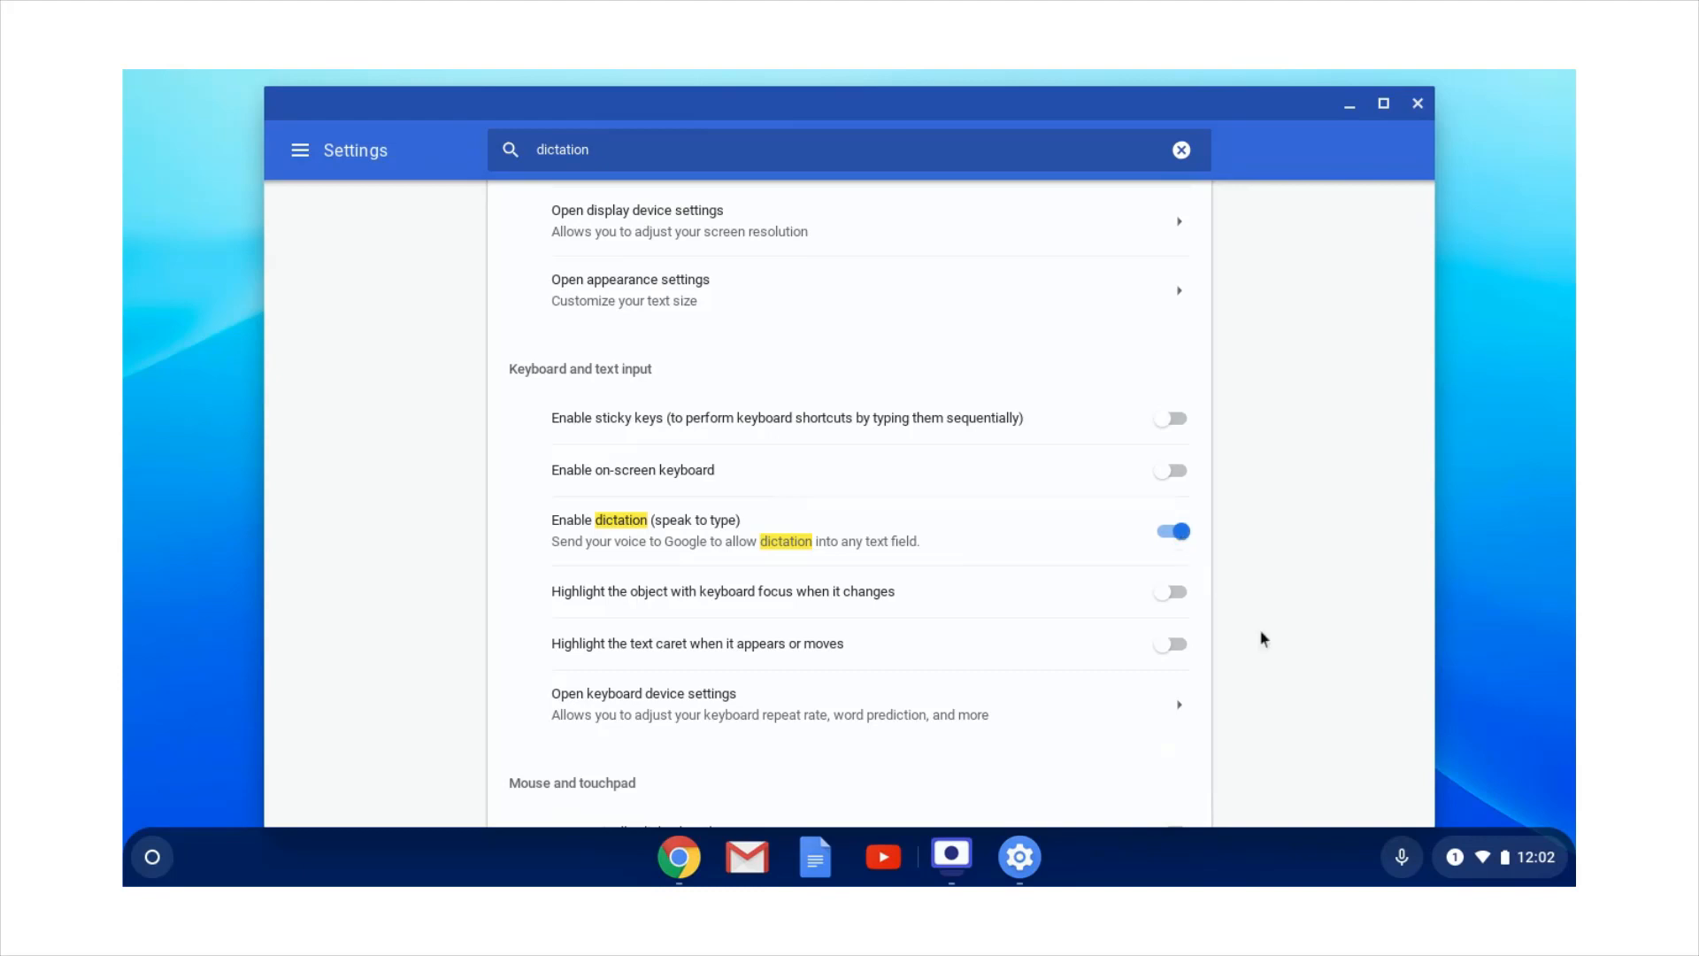
mouse_move(1401, 856)
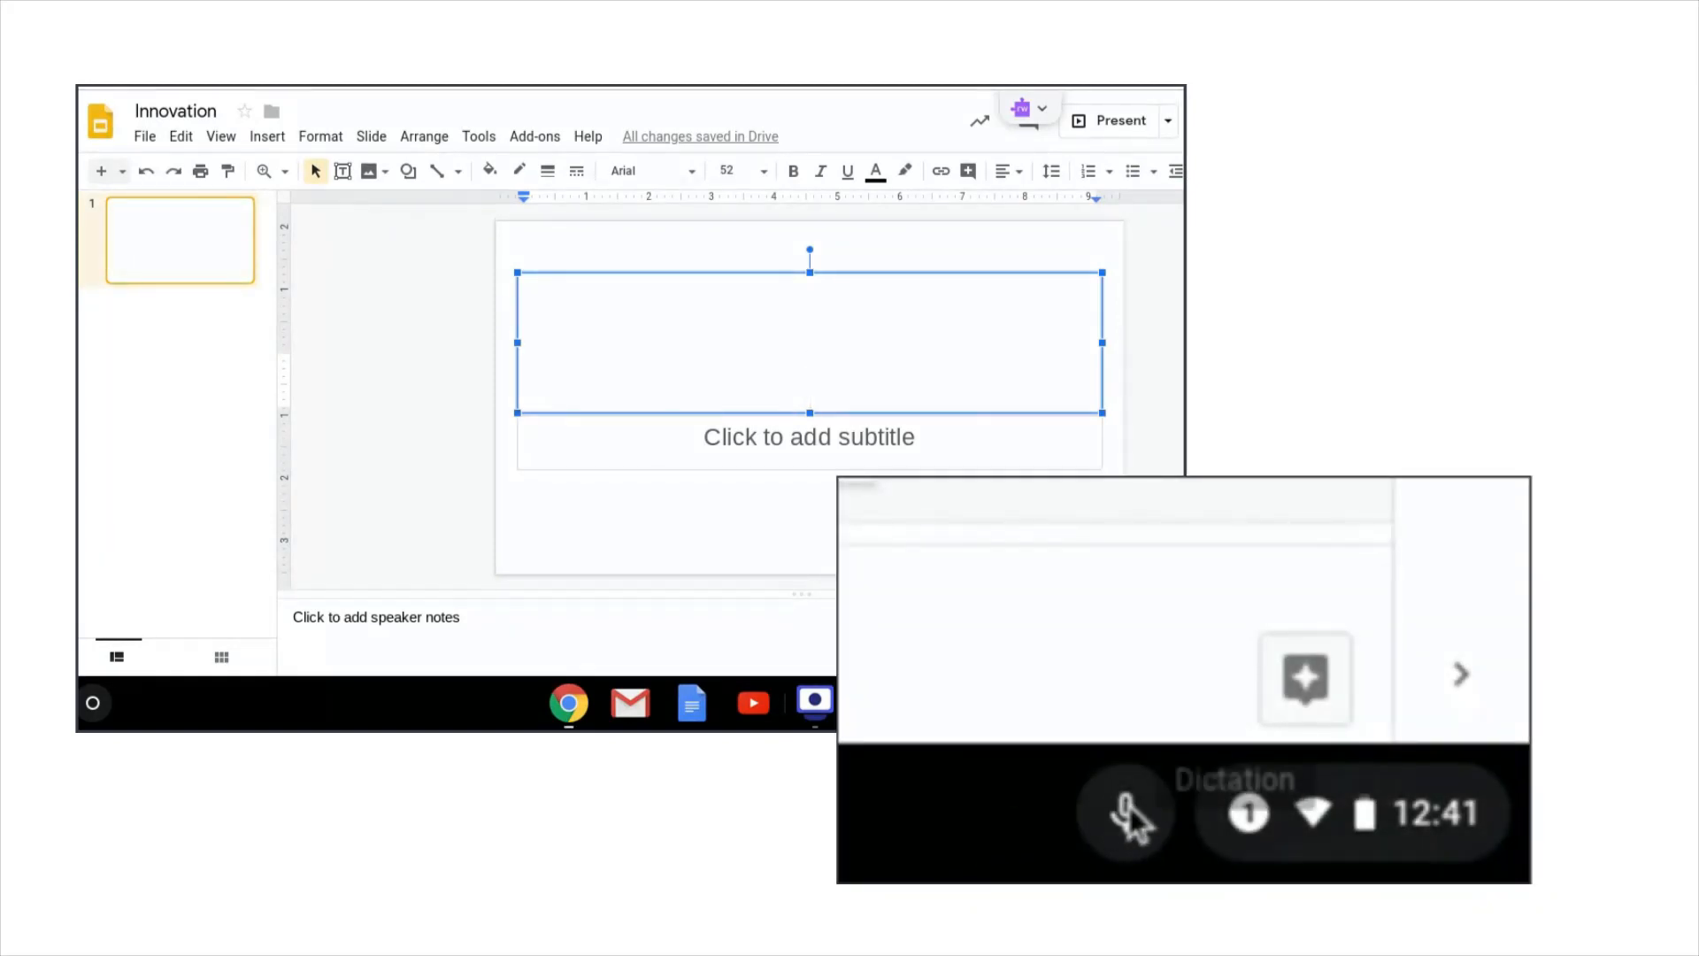
- Dictate 'using read and write allows me' into the slide title, then stop dictation
text(using r)
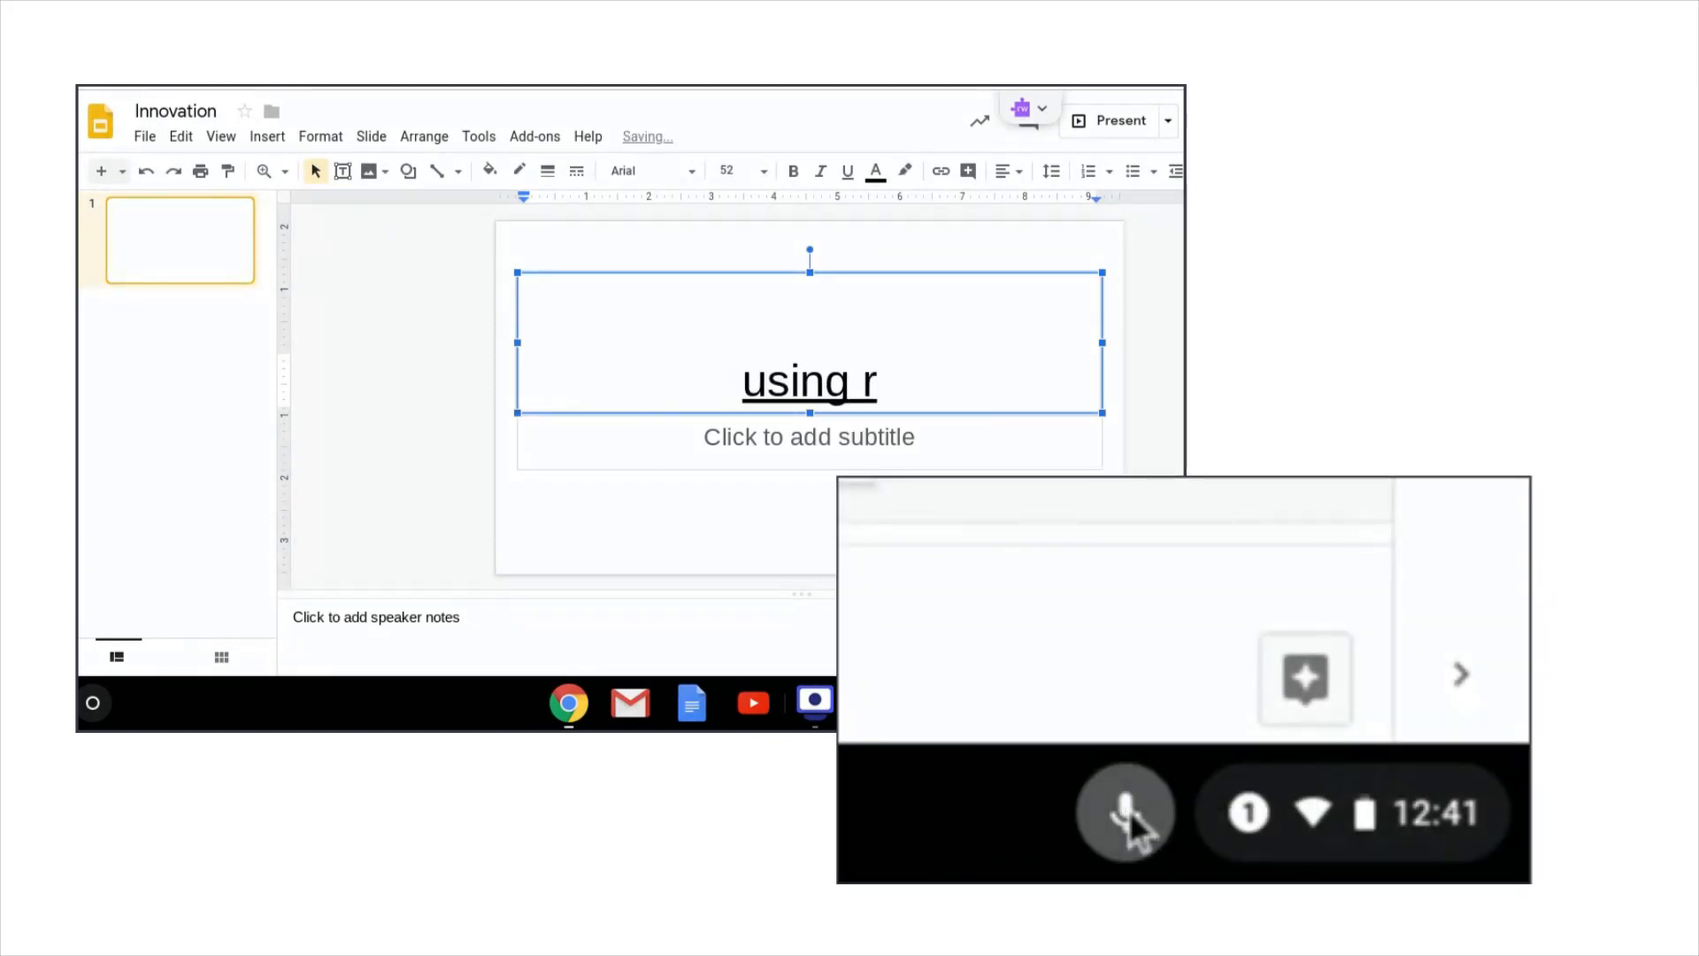
text(read and write allows me)
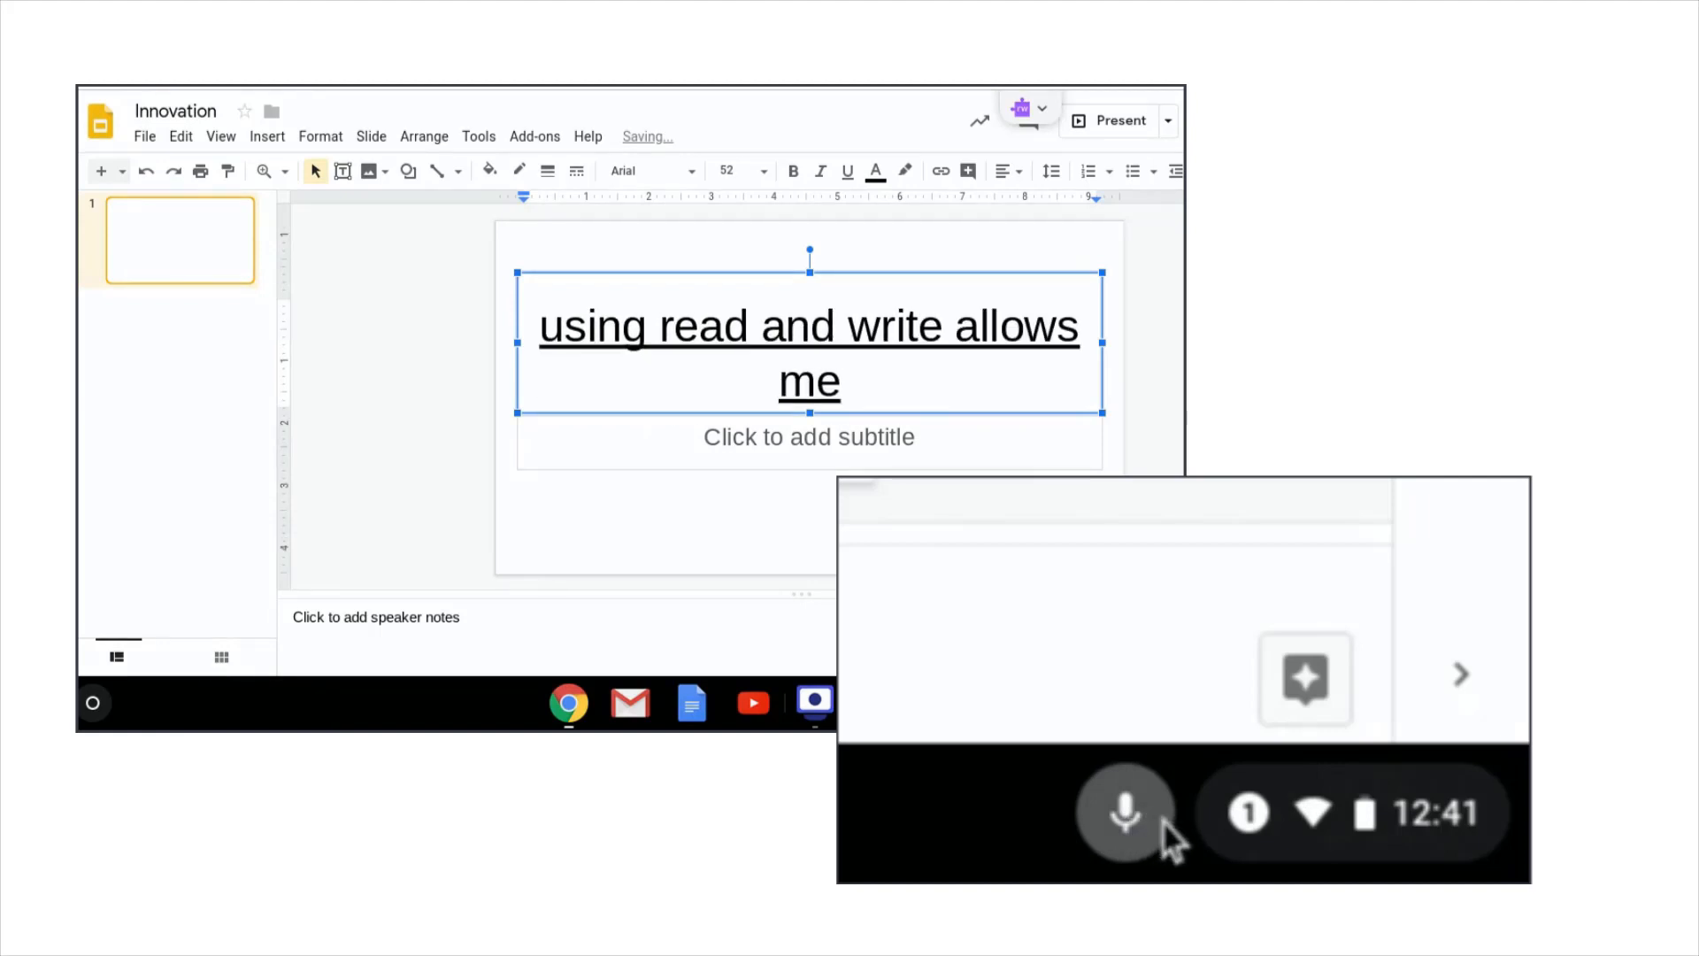
click(304, 14)
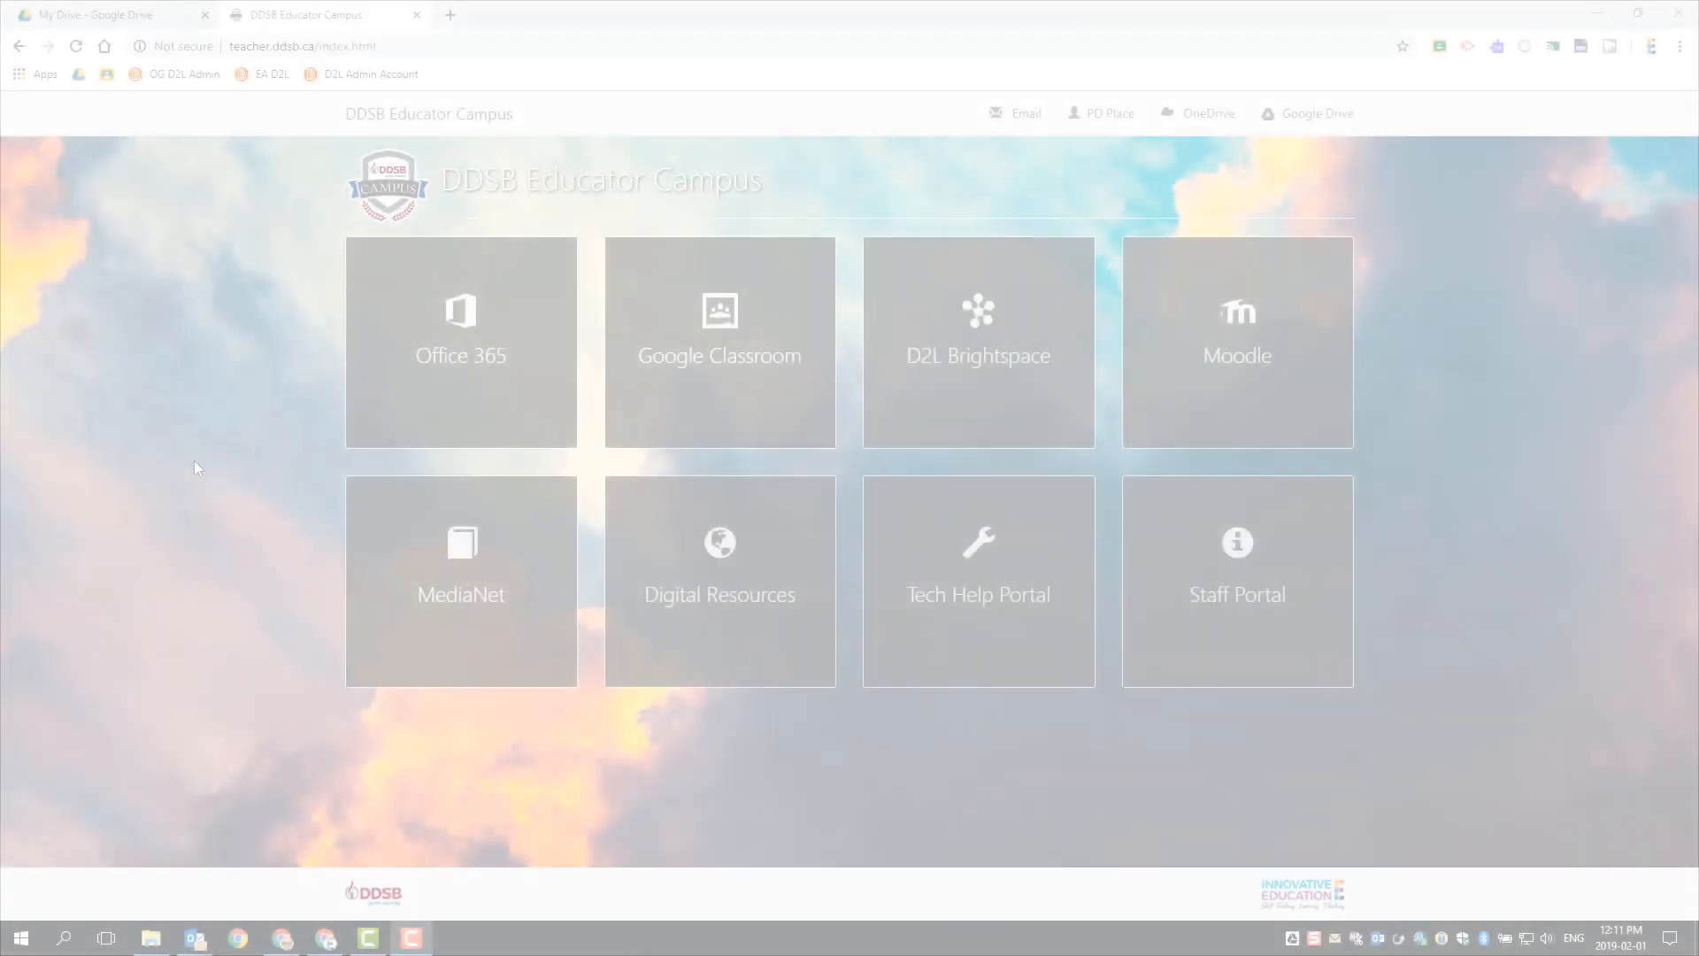
mouse_move(585, 525)
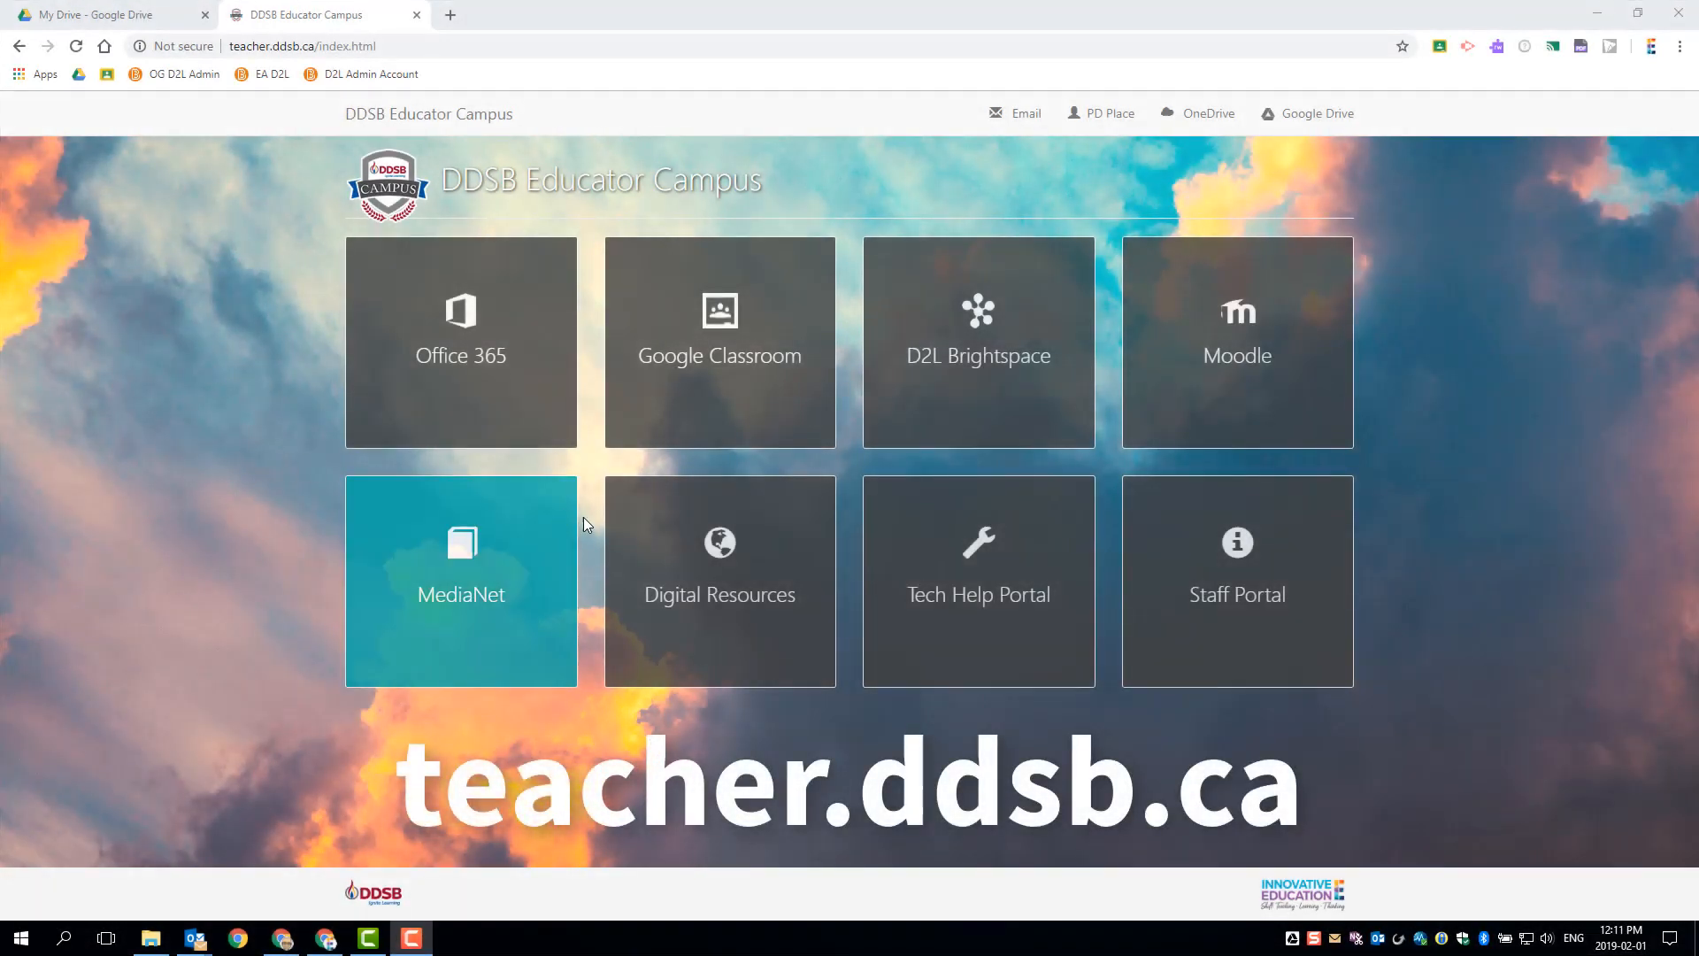
- Navigate Digital Resources to ByteSized PD and view the channel's Playlists tab
click(718, 580)
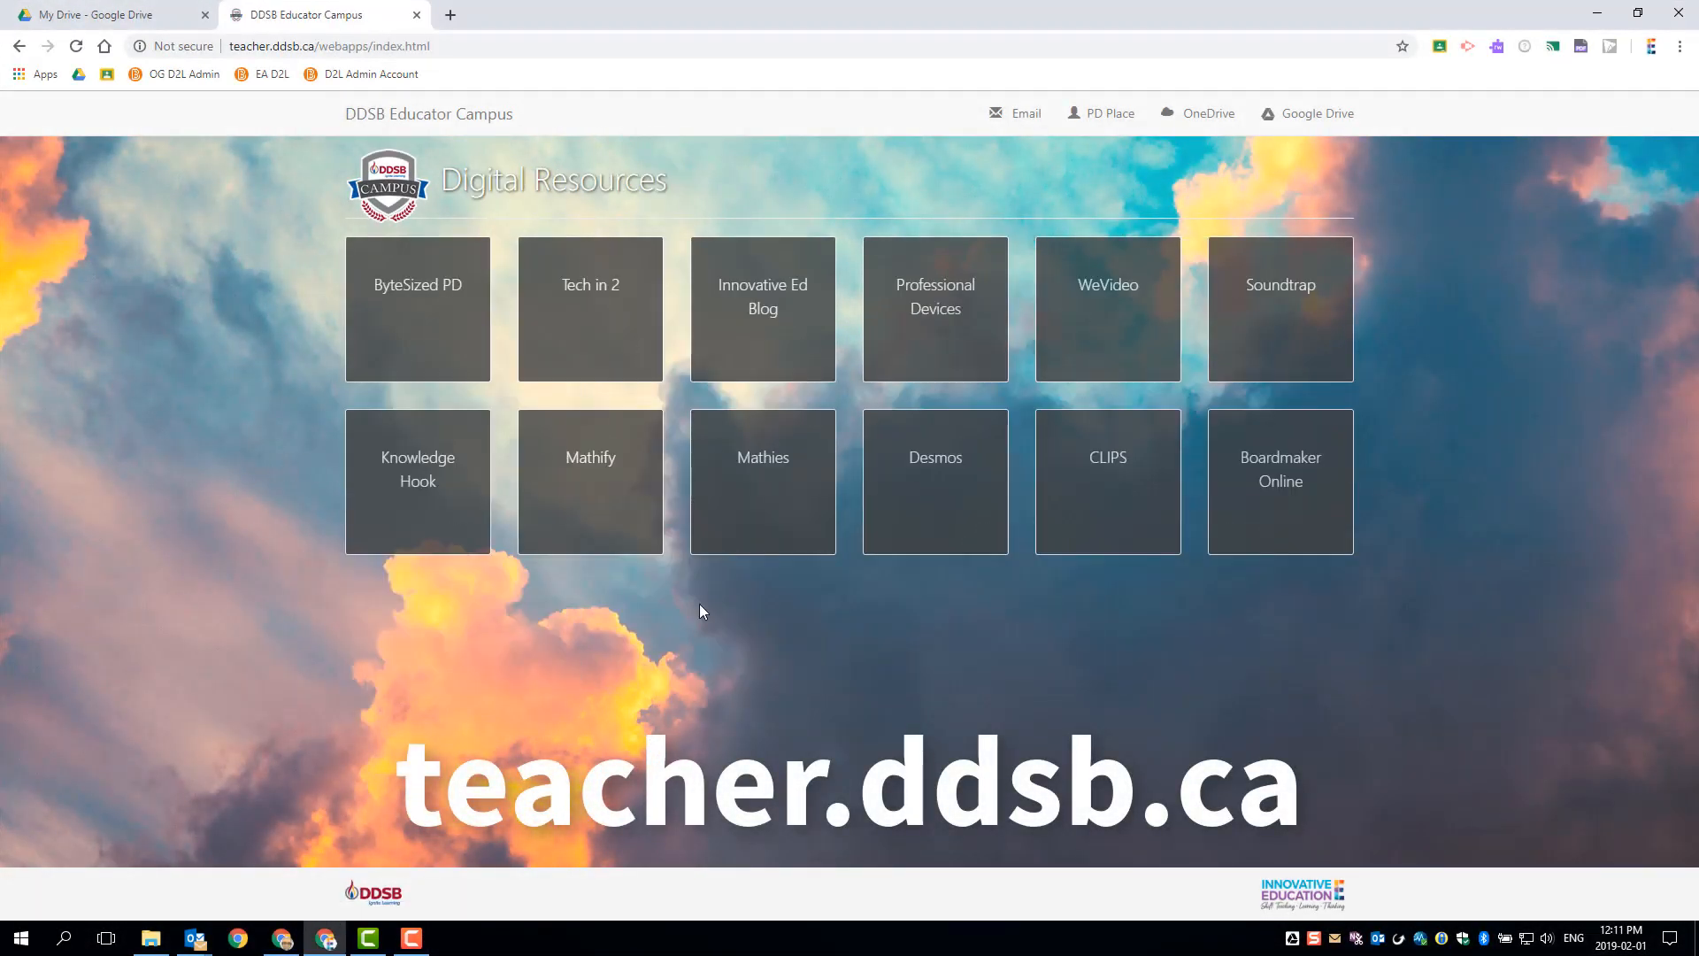
click(416, 309)
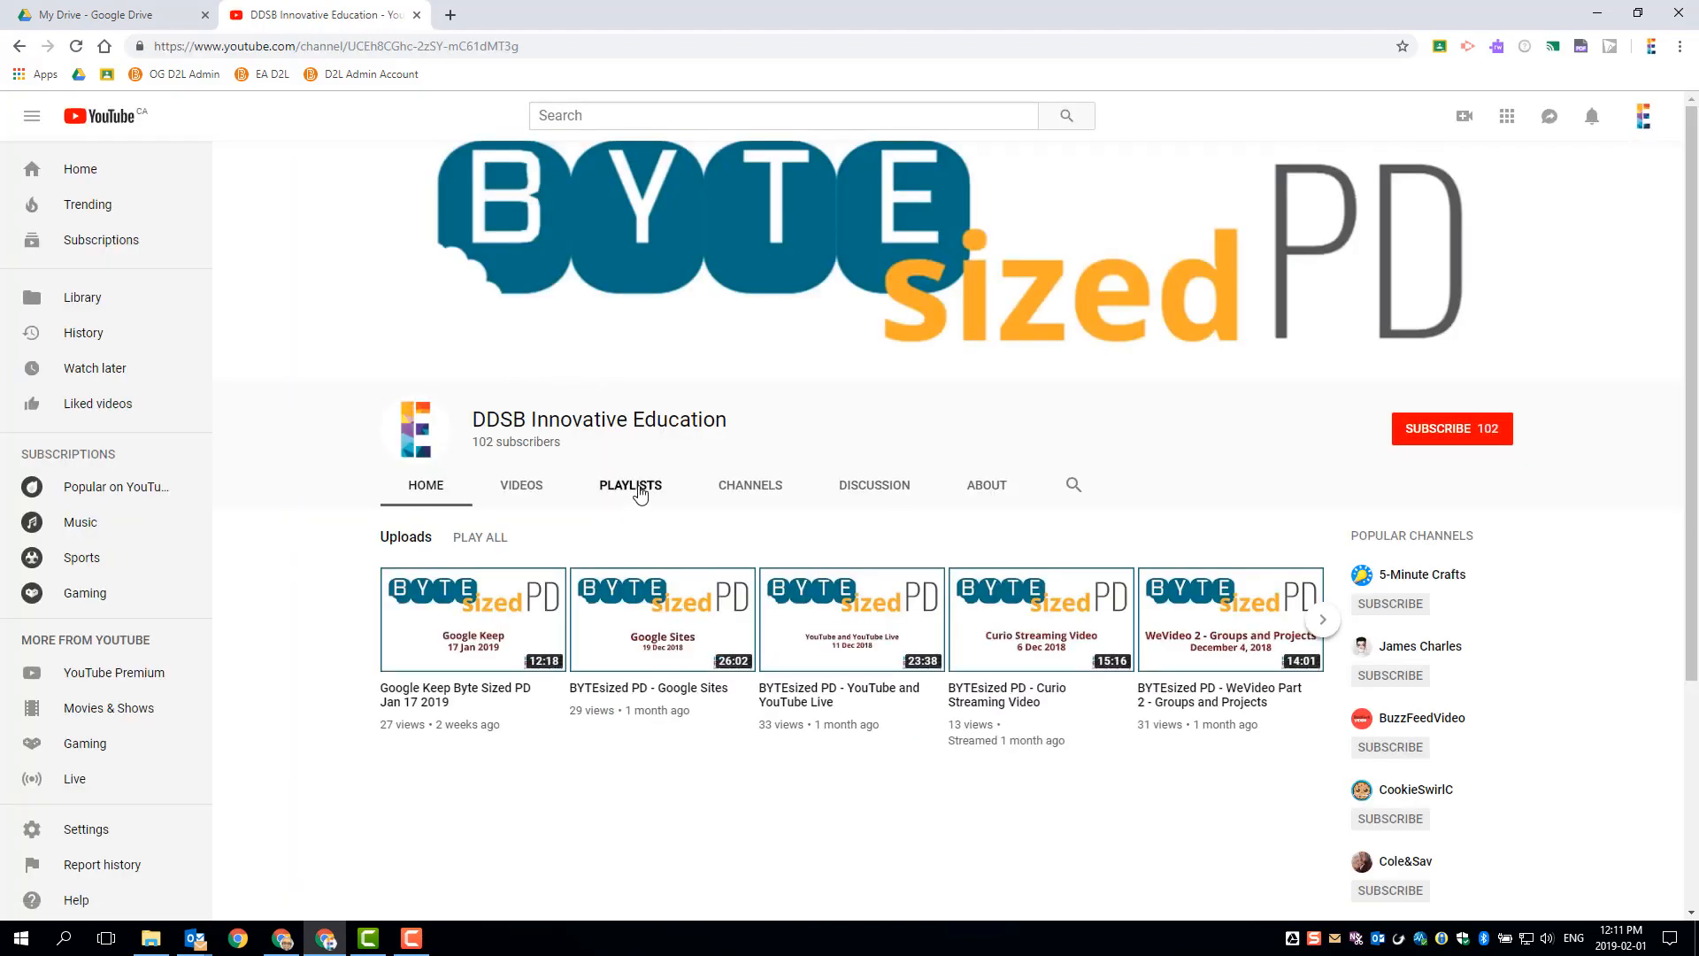
click(630, 484)
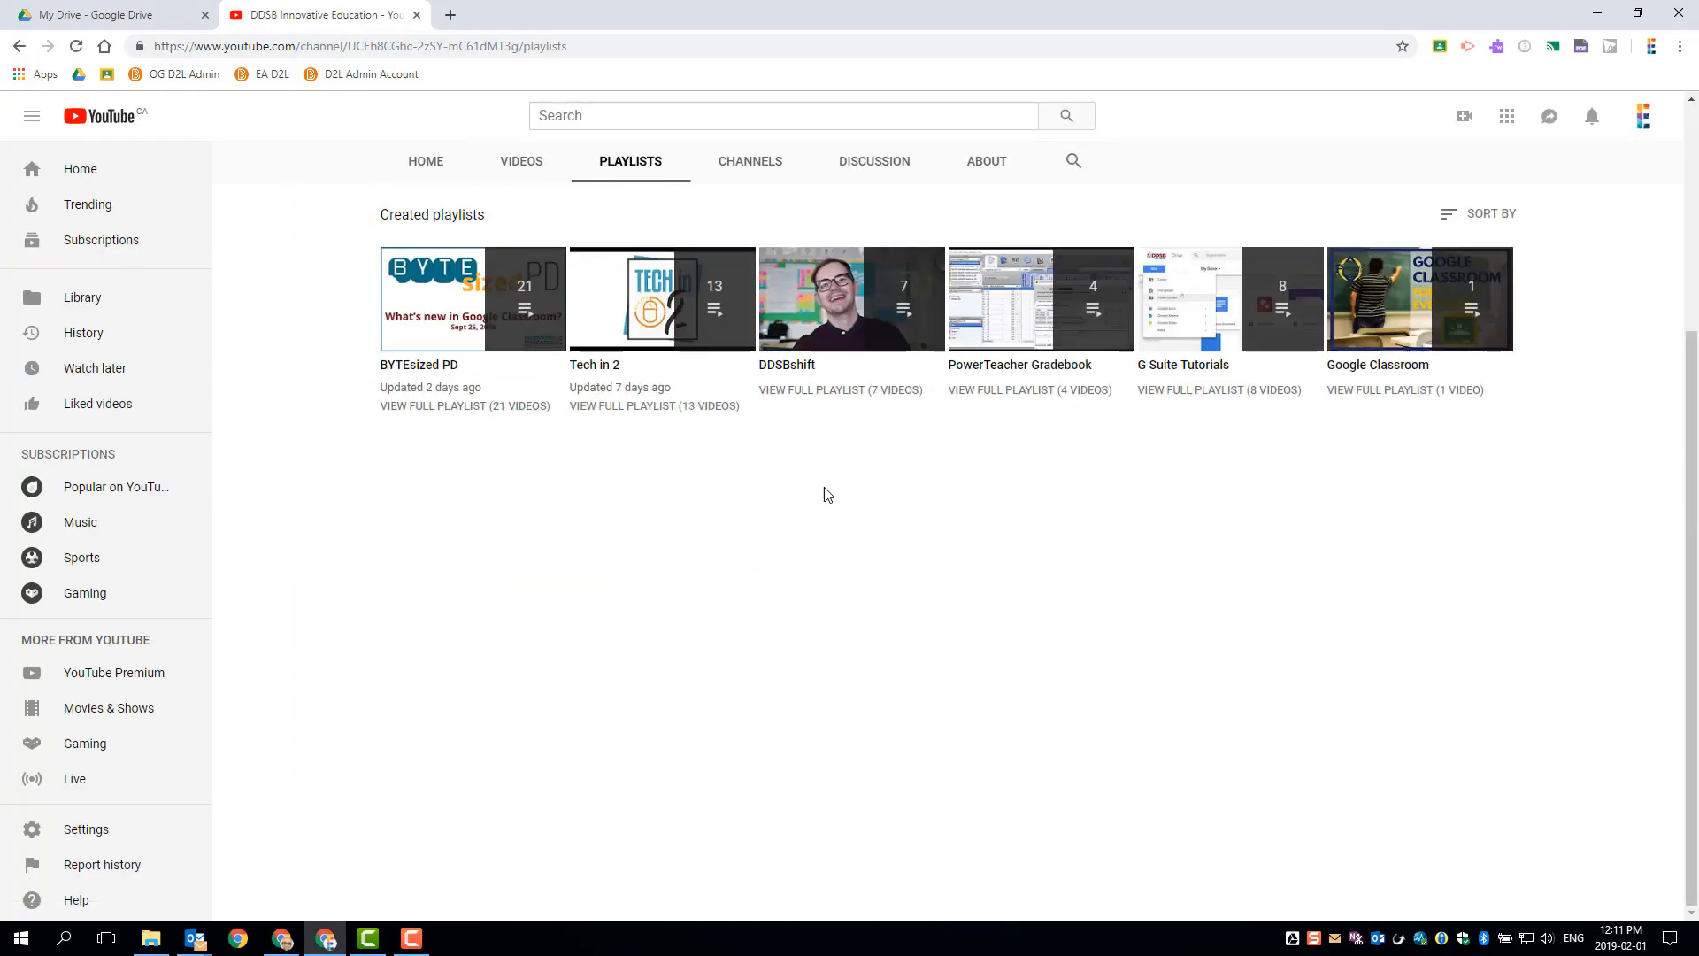